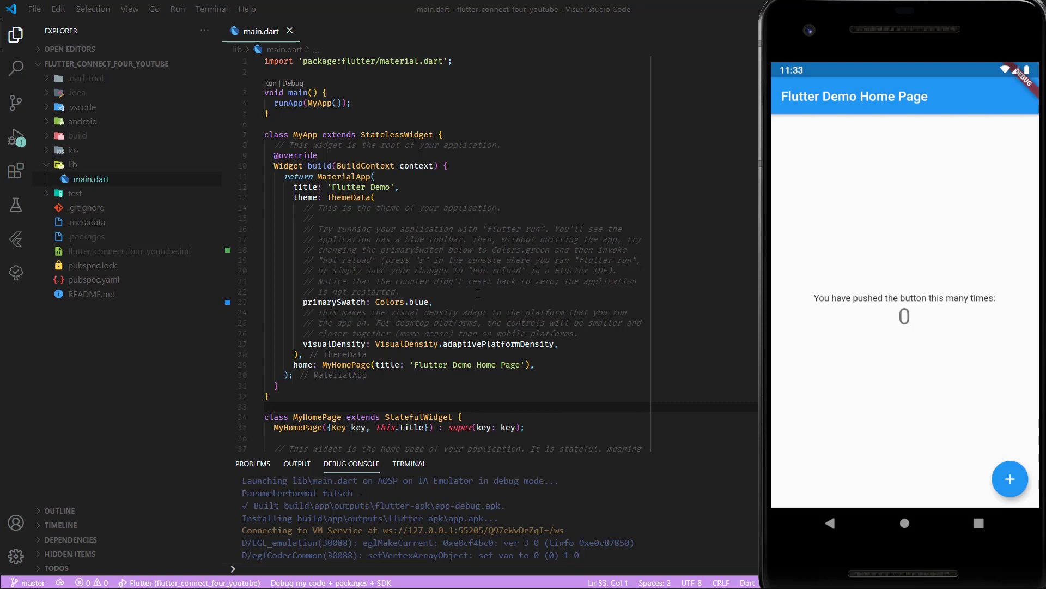
Step: Delete the MyHomePage classes, set home to GameScreen() and add an empty GameScreen stateless widget via the stl snippet
scroll("down", 3)
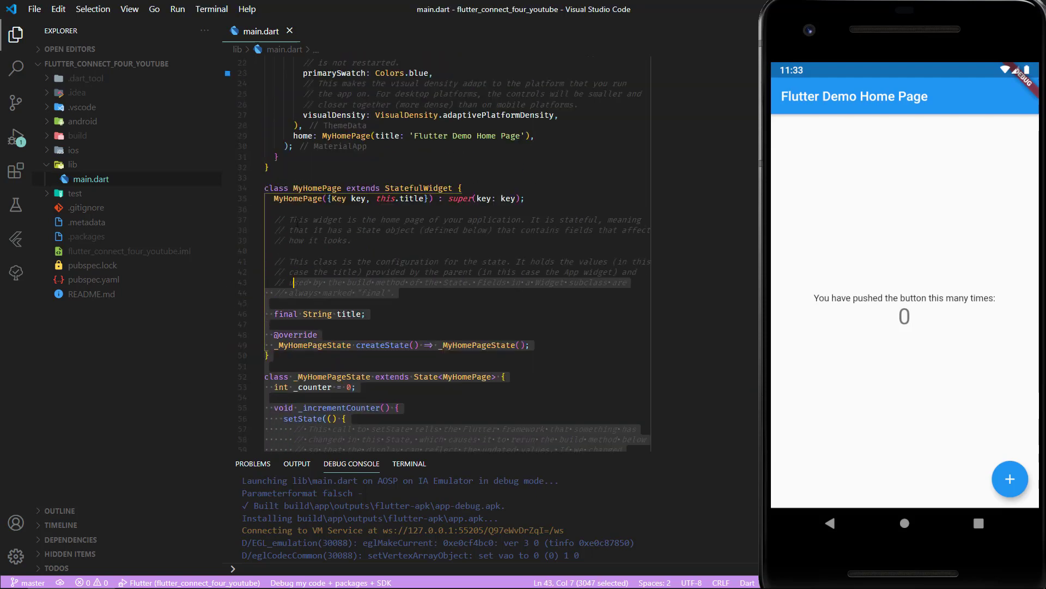
scroll("up", 3)
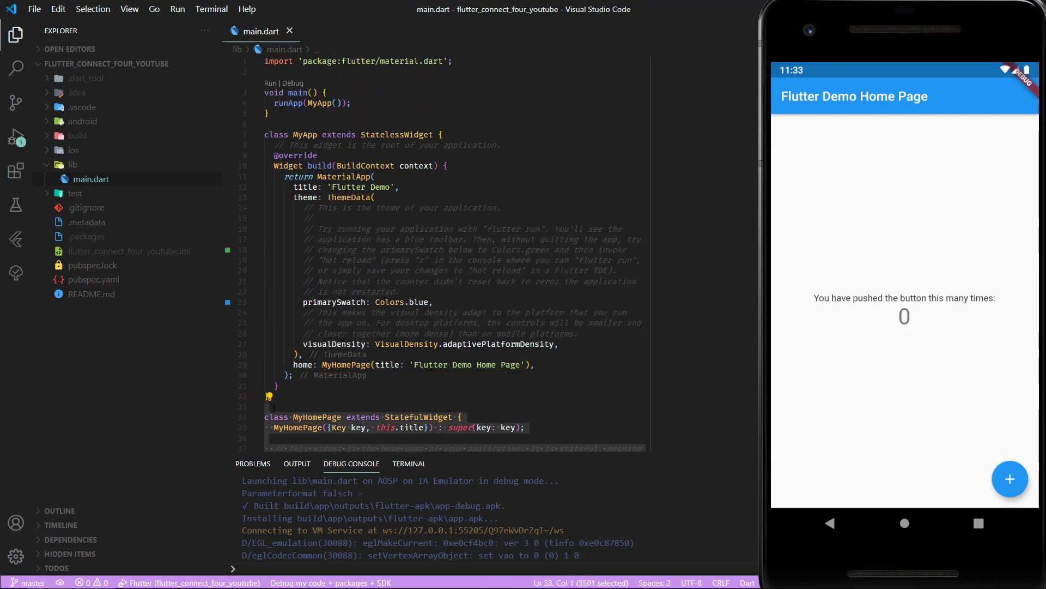
key("Delete")
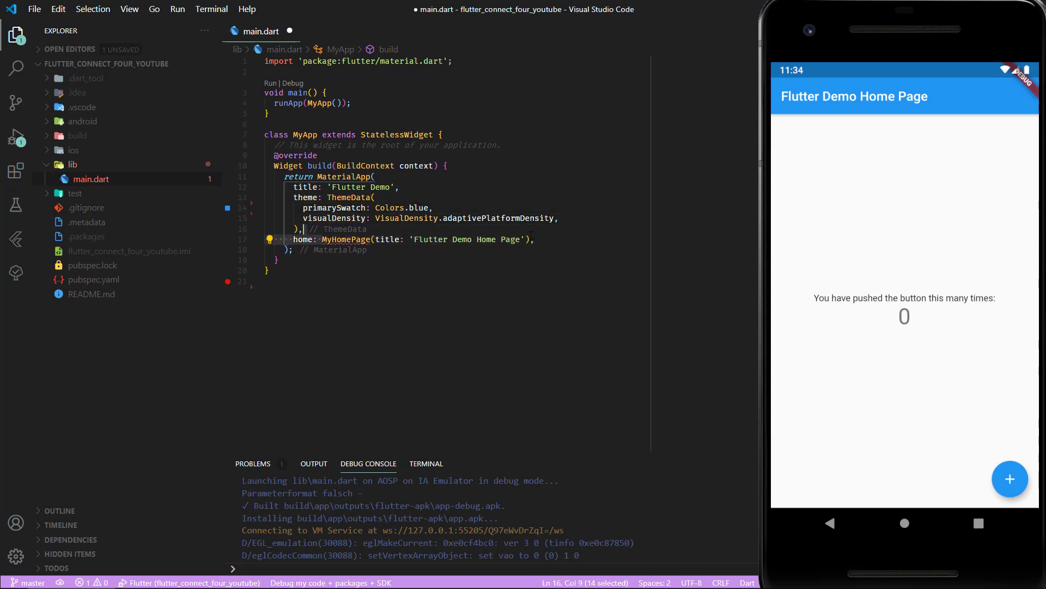
left_click(532, 239)
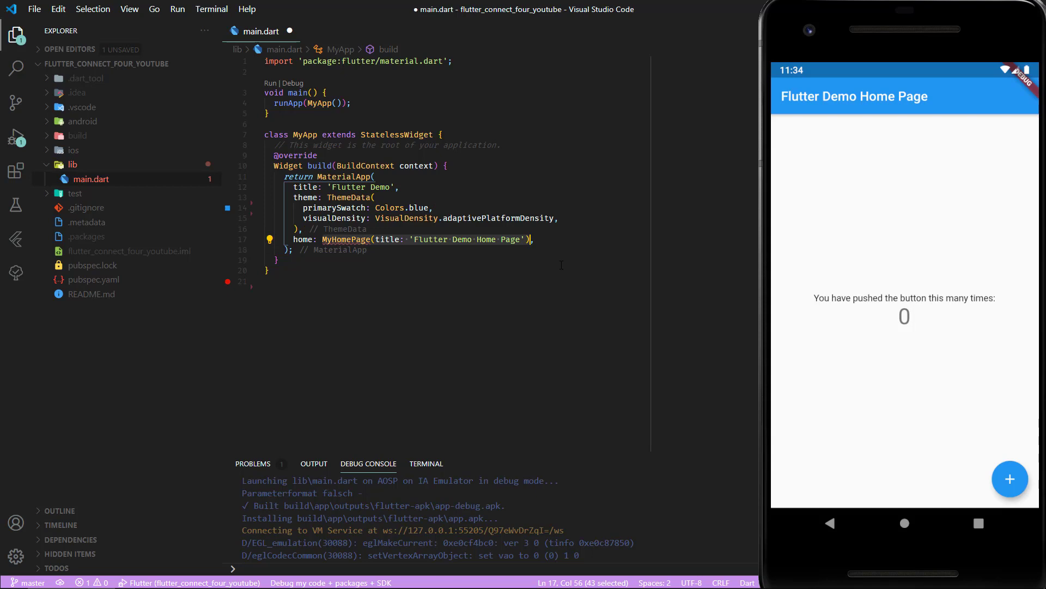
type("GameScreen(),")
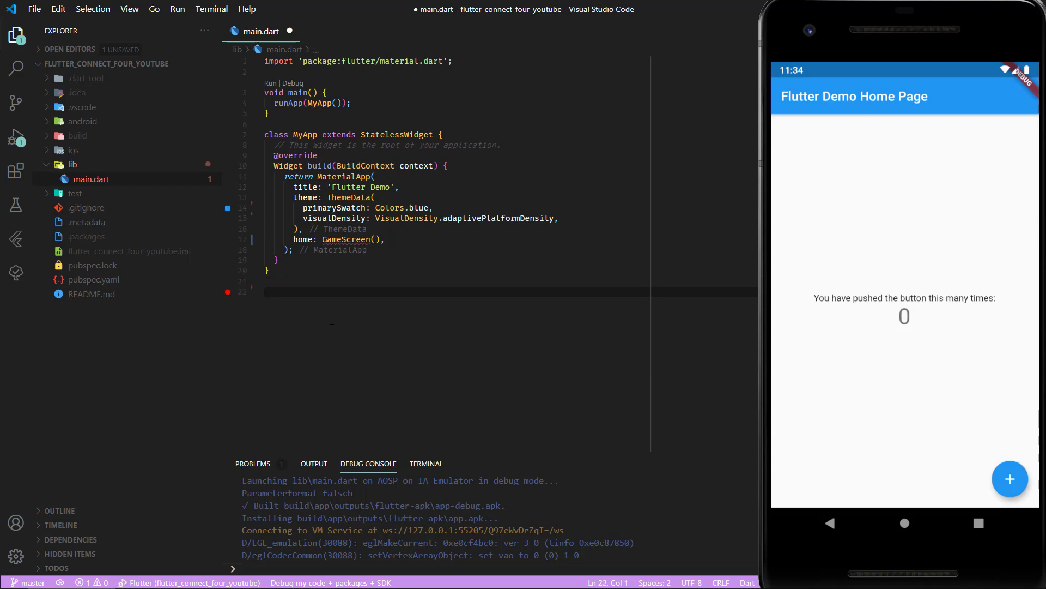
type("stl")
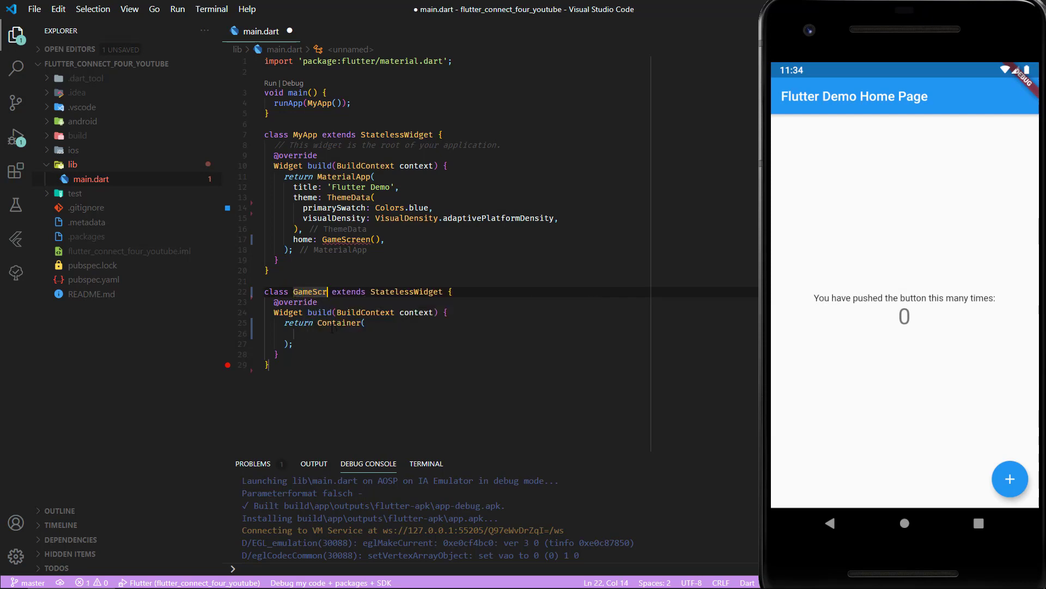
type("een")
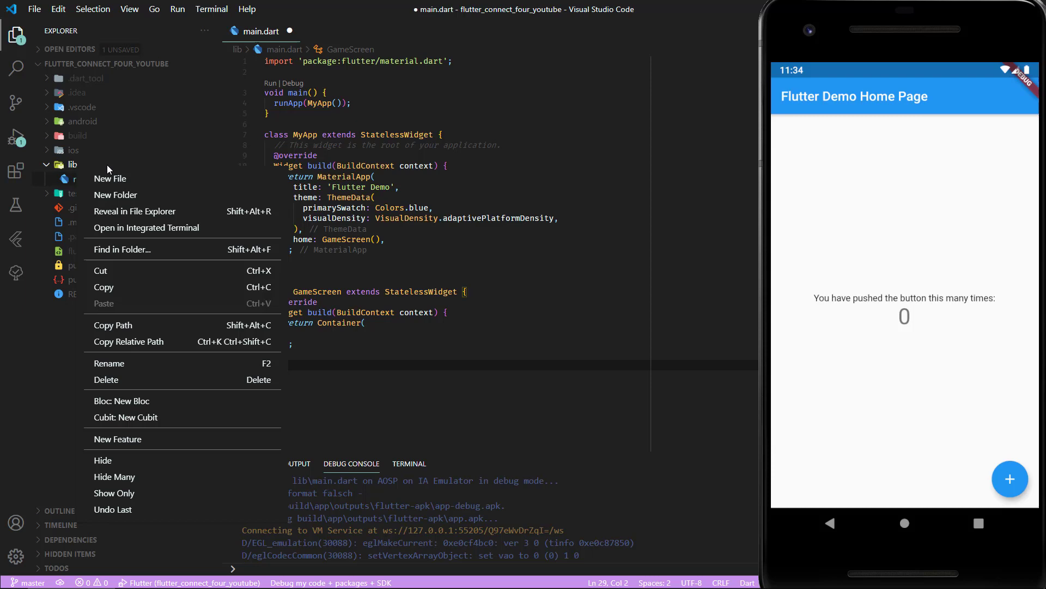
Step: Create lib/screens/game_screen/game_screen.dart and paste the GameScreen class into it
left_click(109, 178)
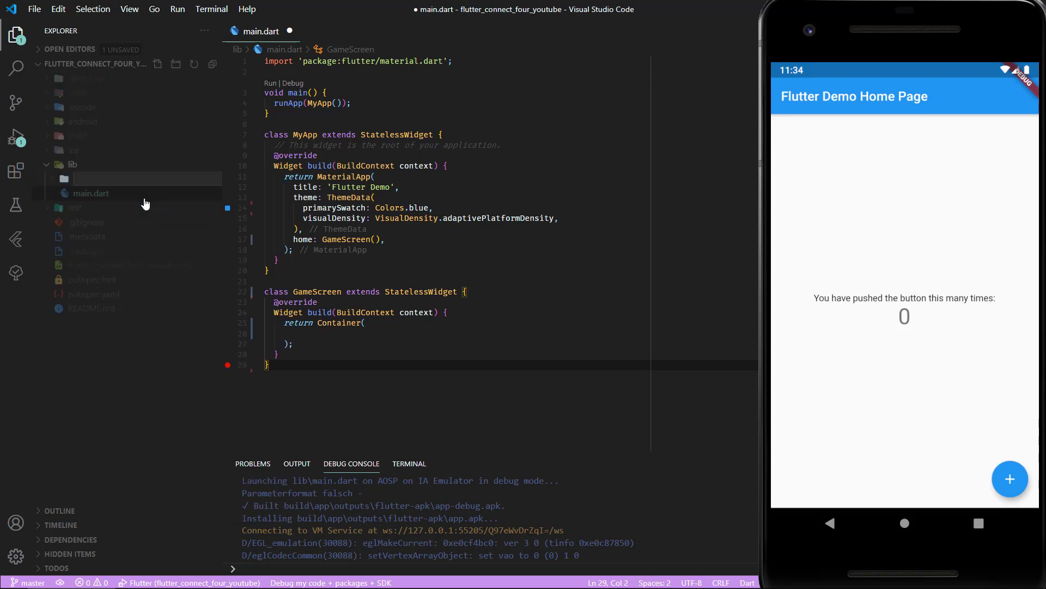
type("screen")
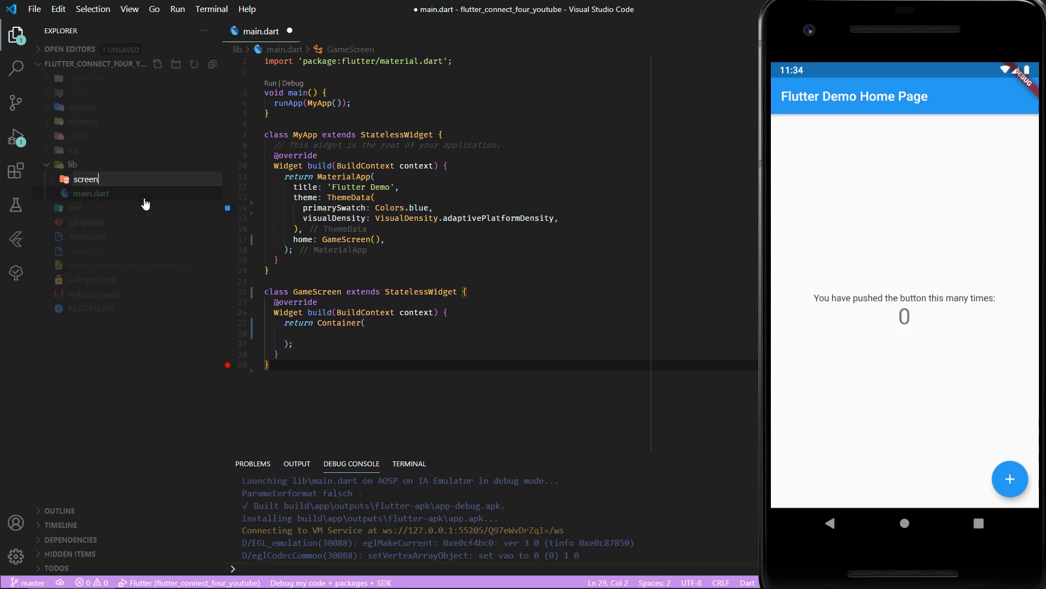
right_click(85, 179)
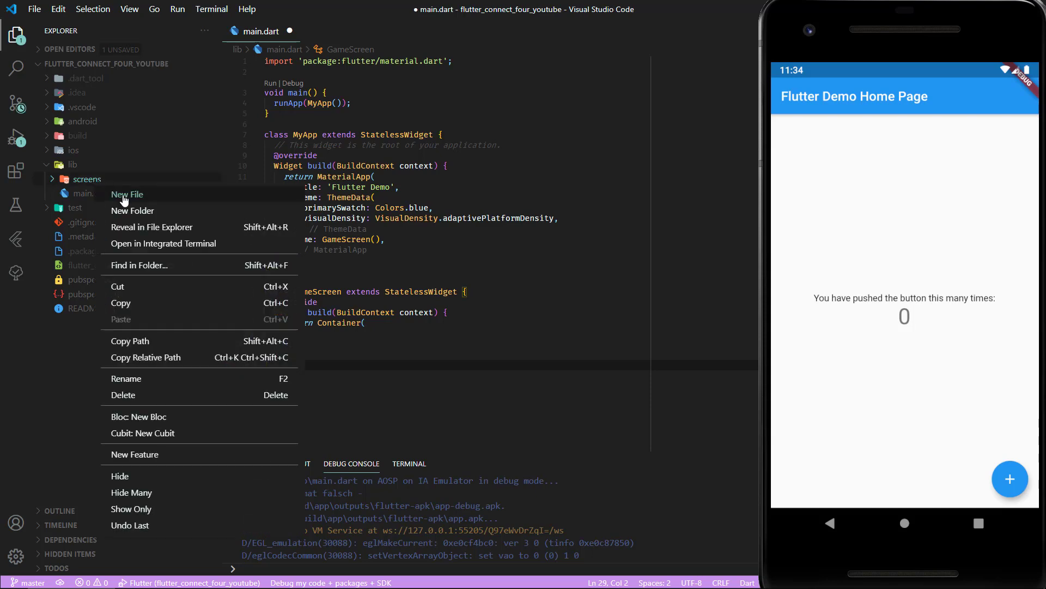
left_click(126, 194)
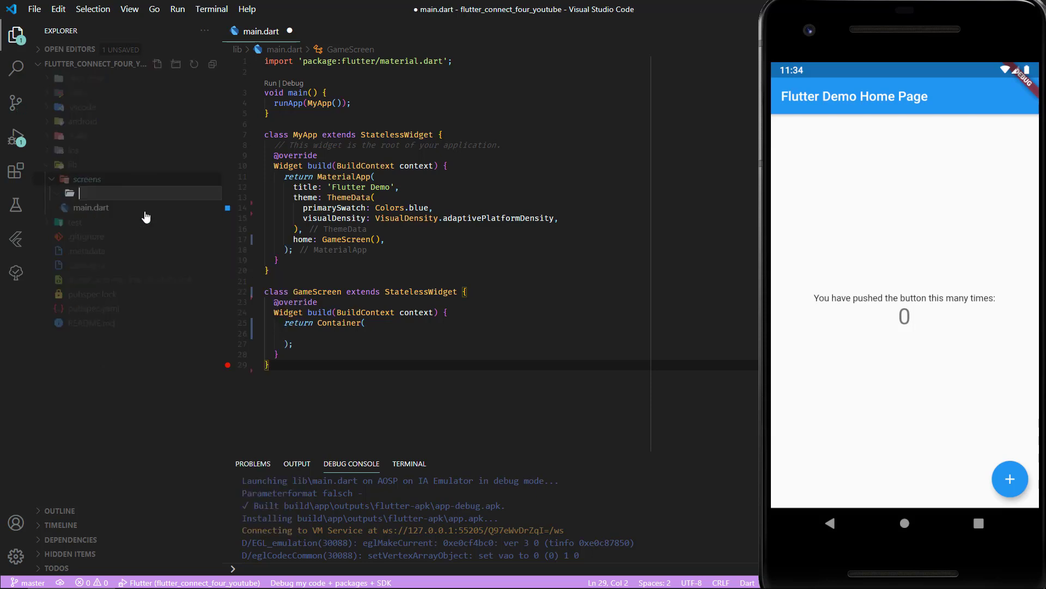
type("game_screen")
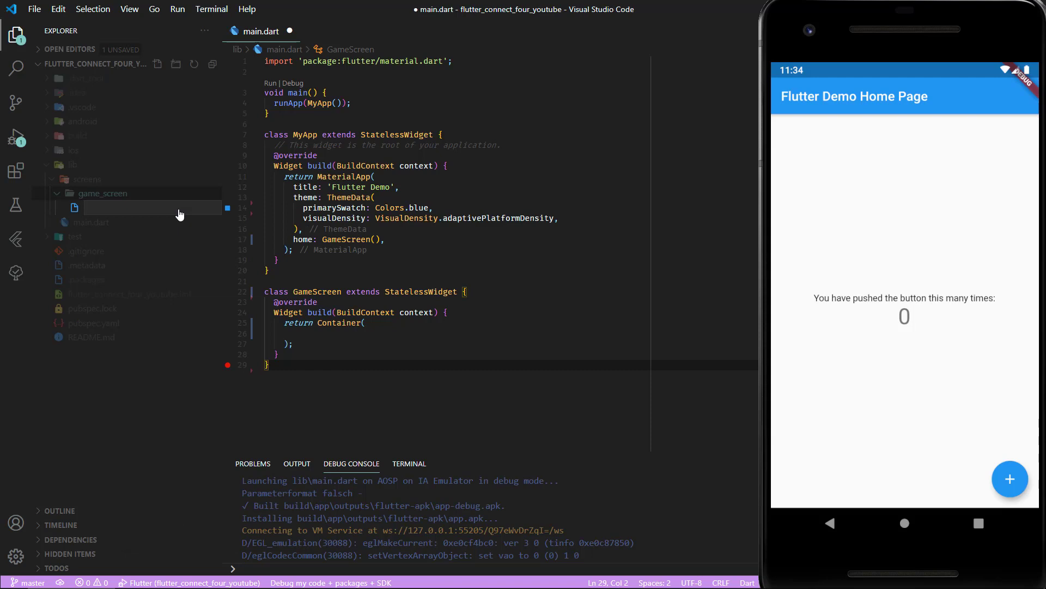
type("game_screen.dart")
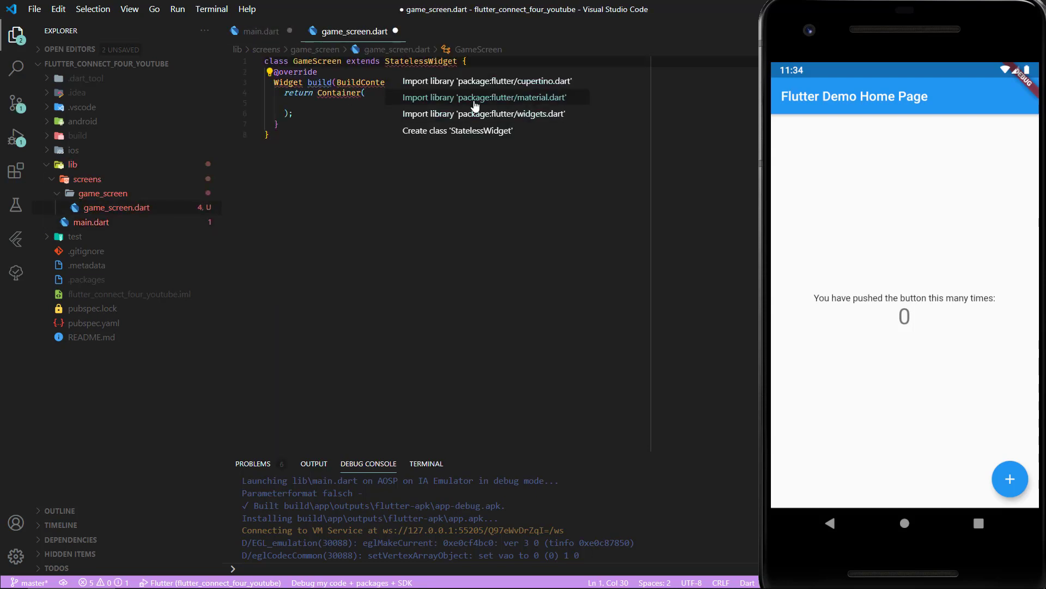
Step: Import material.dart and return a Scaffold with AppBar title 'Title' and body Center(child: Text('GameScreen'))
left_click(484, 97)
type("Scaffold(appBar: AppBar,")
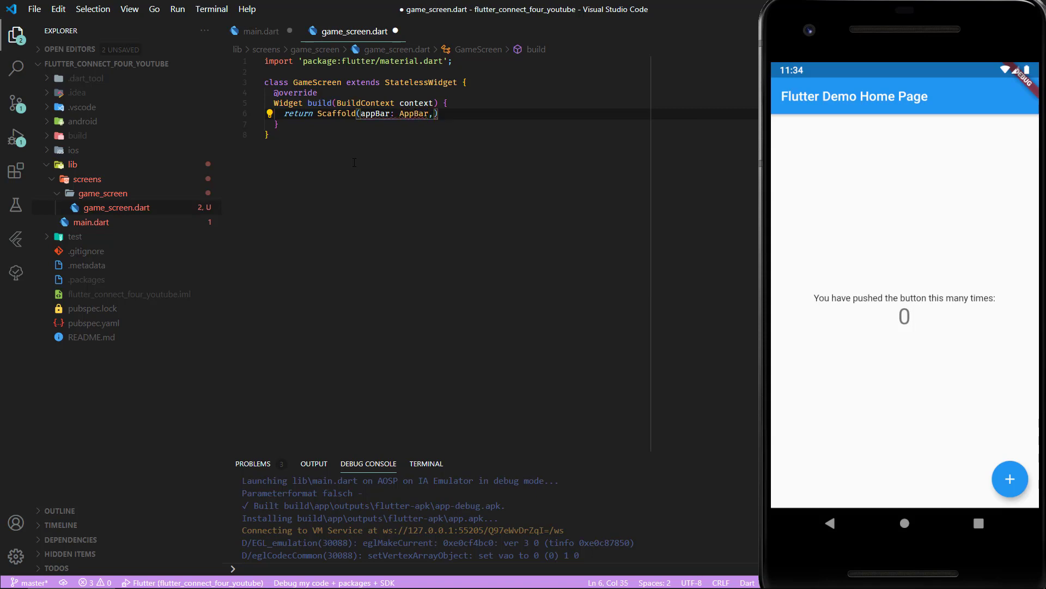
type("title: Text('")
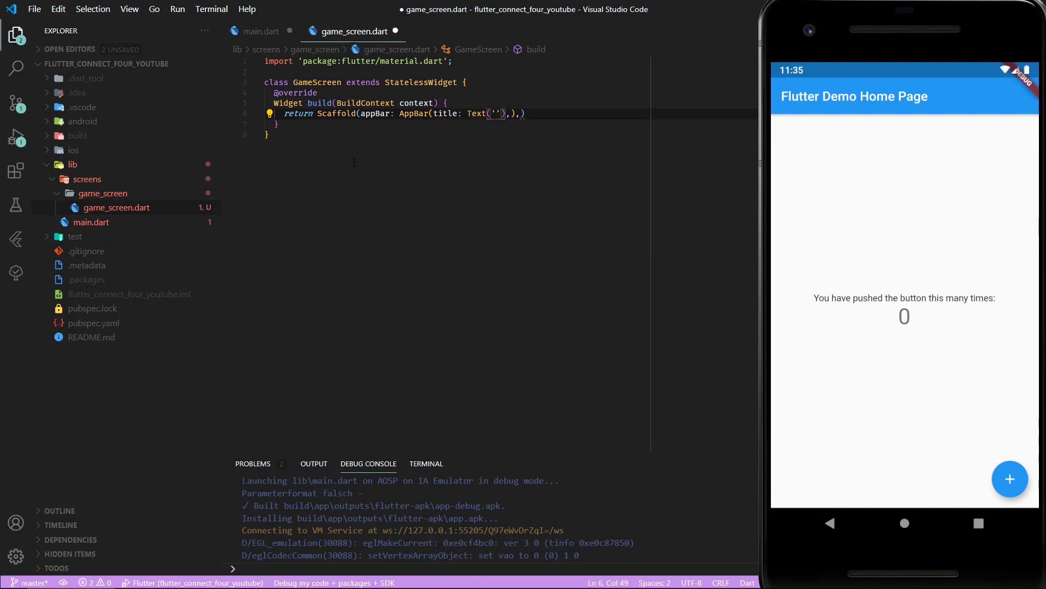
type("Title'),")
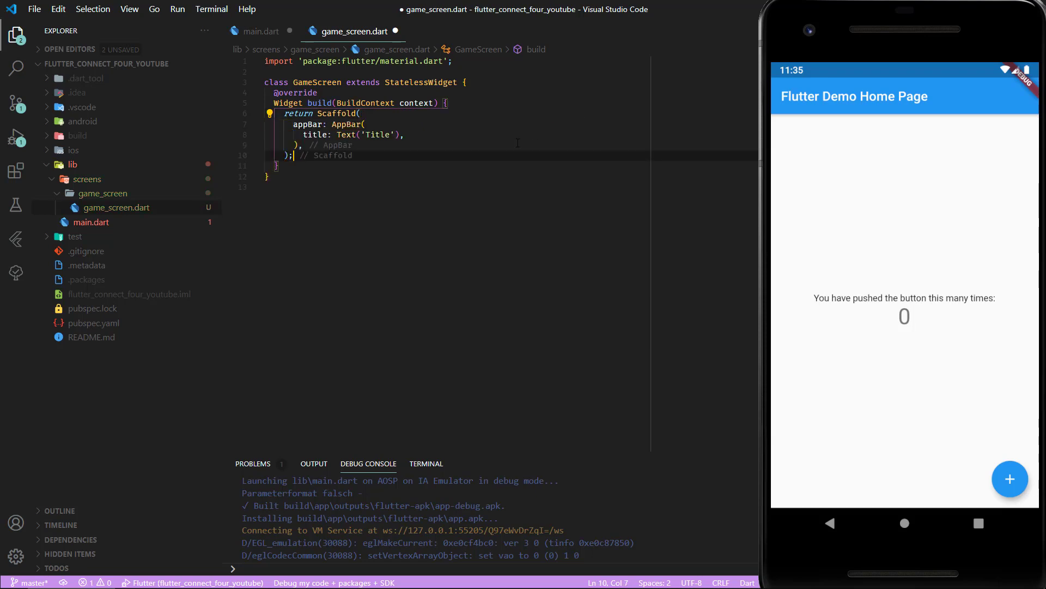
type("body")
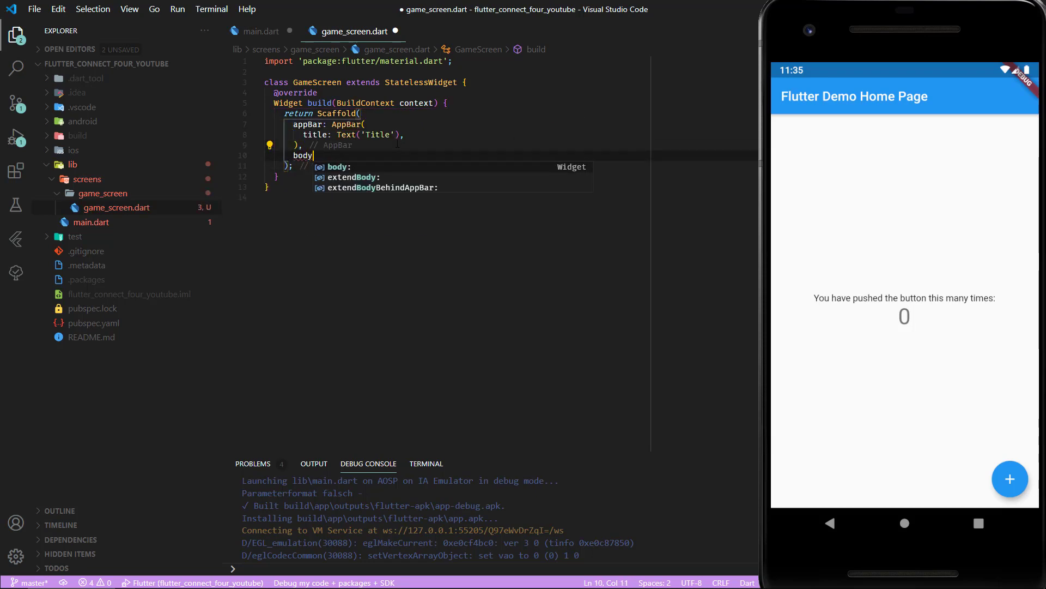
type("Center,")
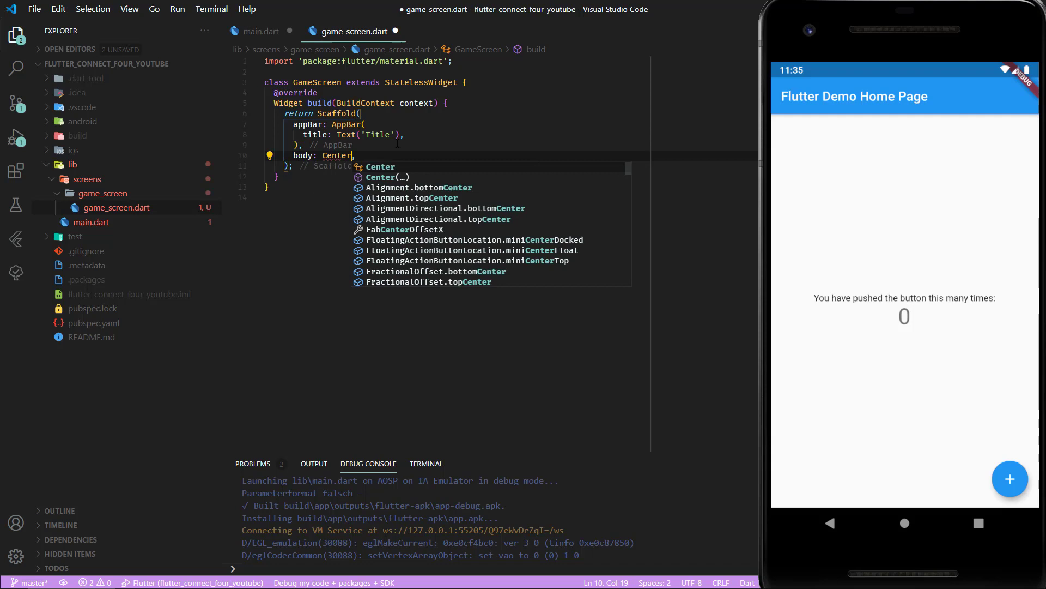
type("(child: Text('GameScreen'),")
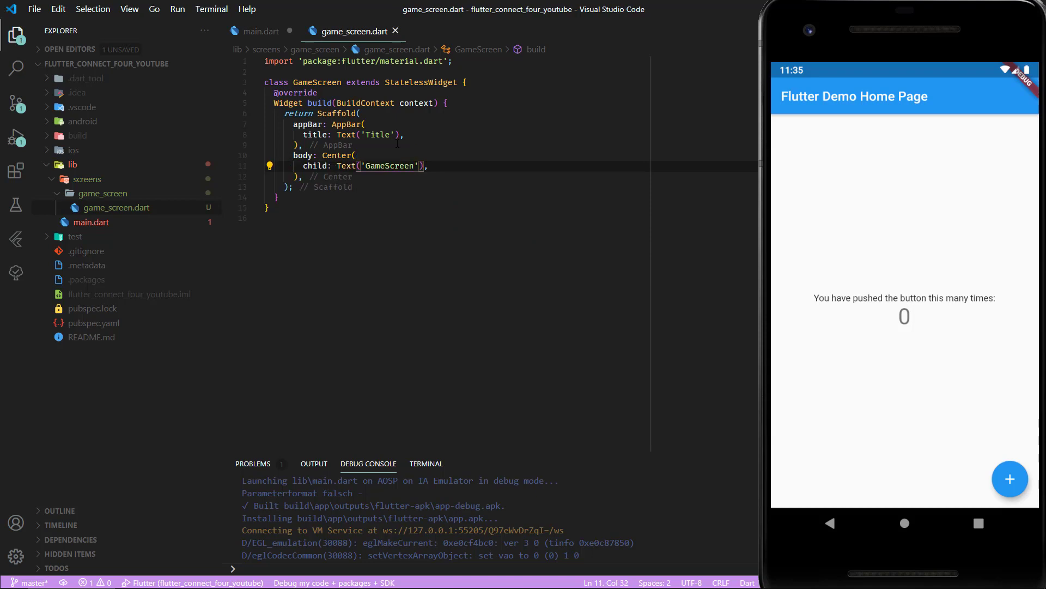
Step: In main.dart, quick-fix import game_screen.dart so GameScreen resolves
left_click(260, 31)
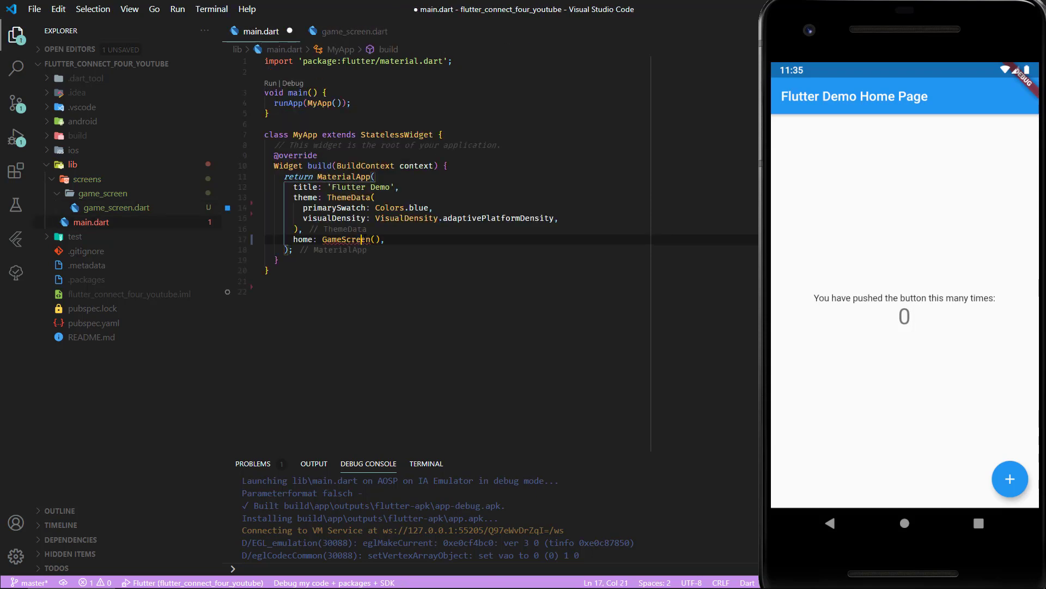
left_click(269, 239)
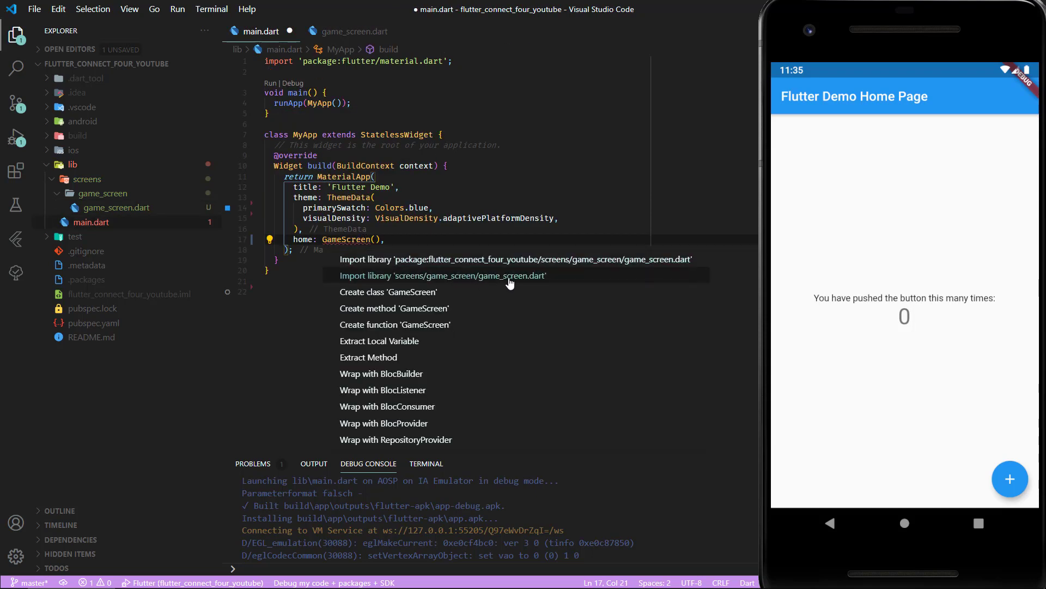
left_click(443, 276)
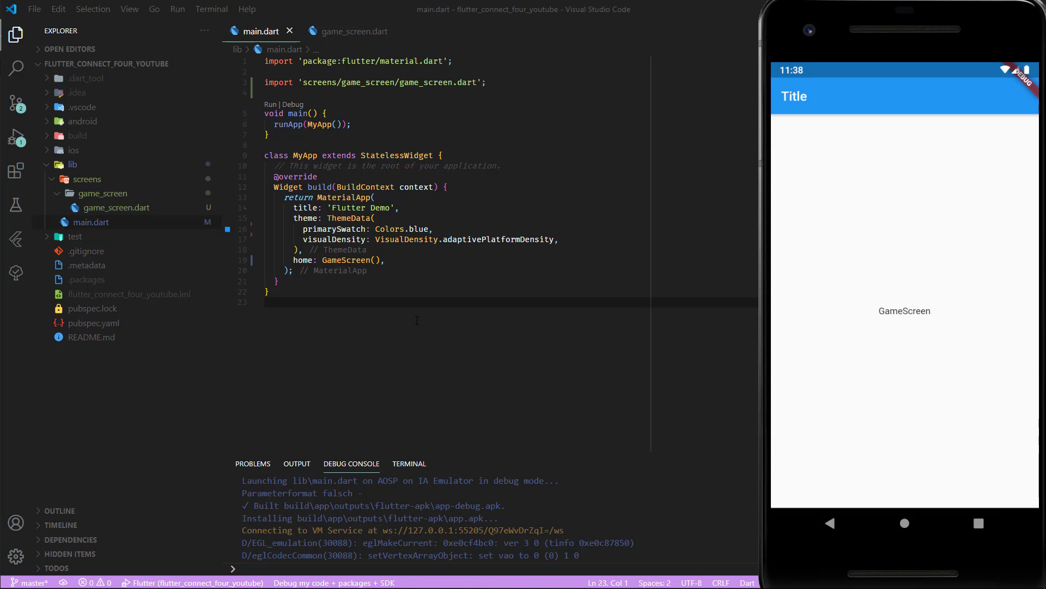
left_click(353, 32)
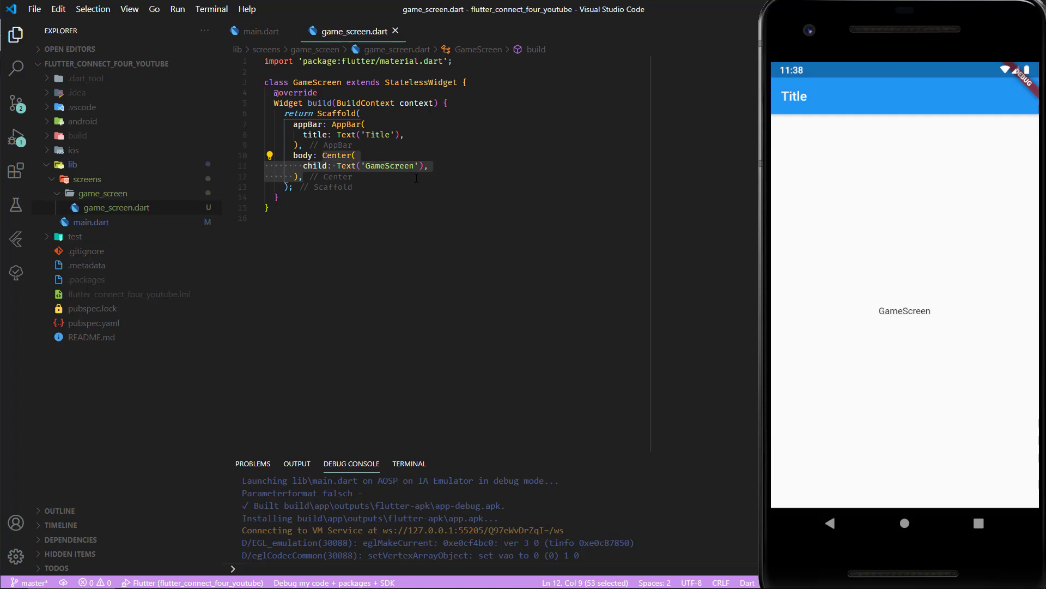
Step: Set body: GameBody() in the Scaffold and add a GameBody stateless widget returning Container()
type("GameBody(")
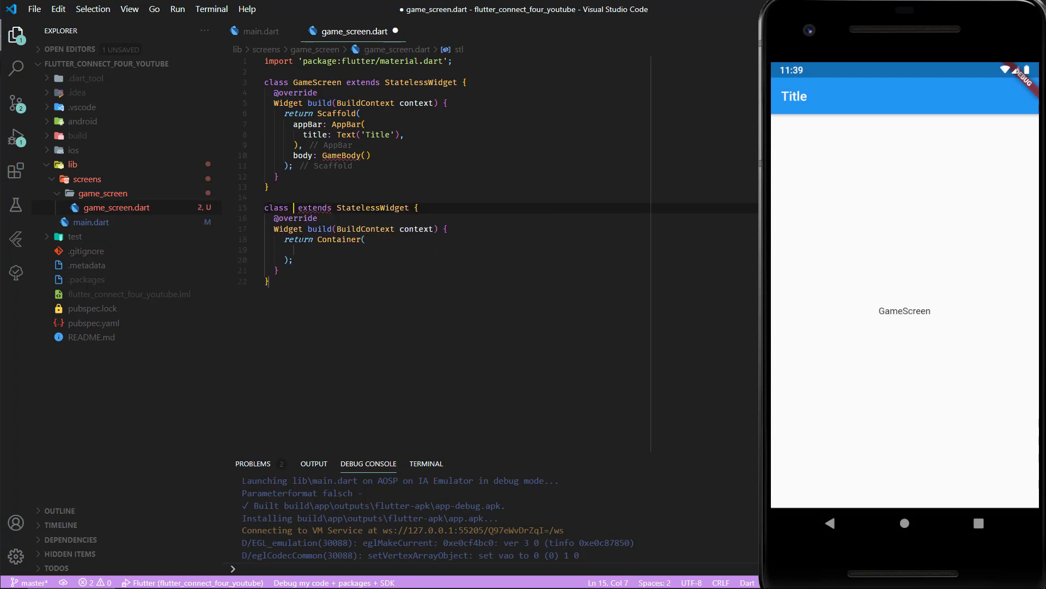
type("GameBody")
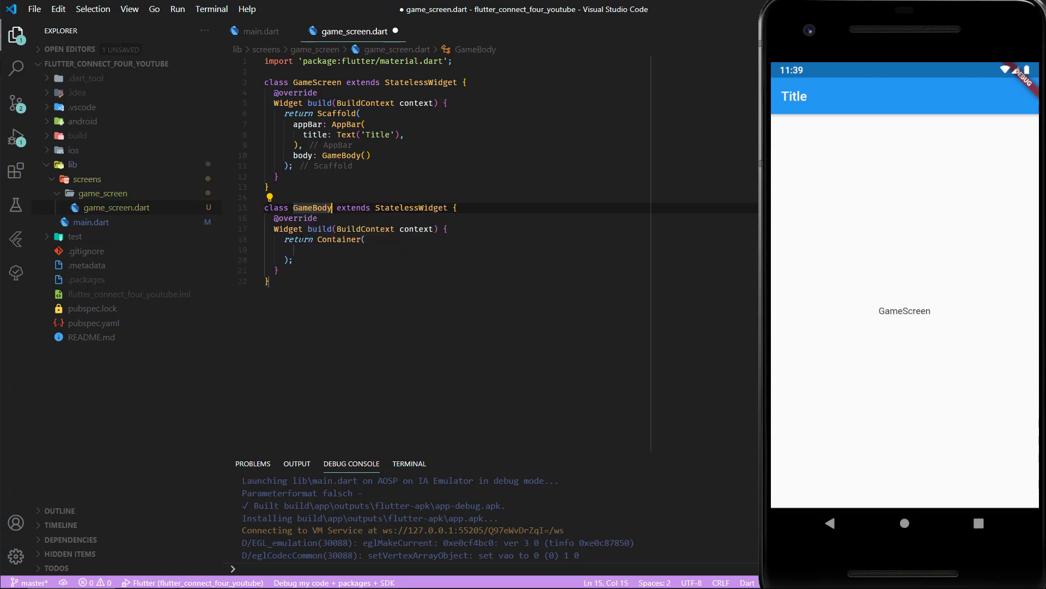
left_click(276, 270)
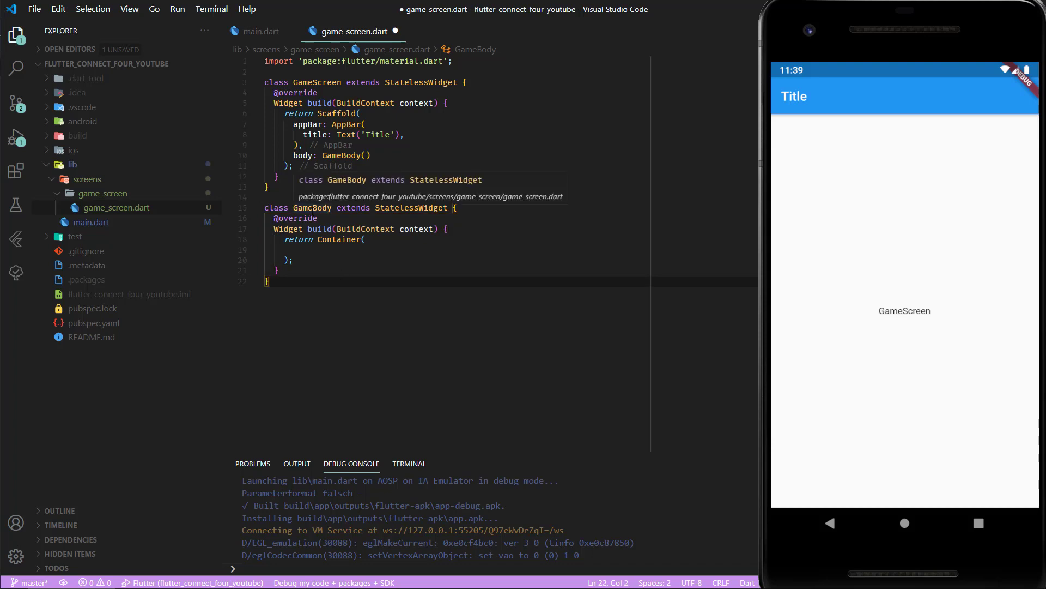
mouse_move(334, 296)
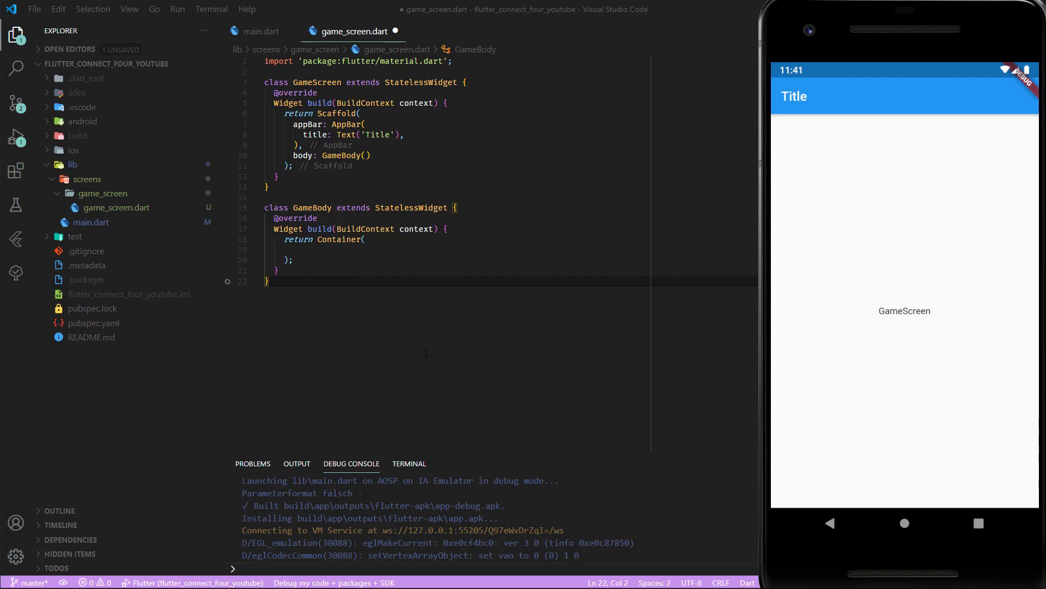
Step: Create widgets/game_body.dart, move the GameBody class into it with the material import, and import it in game_screen.dart
left_click(176, 63)
type("widgets")
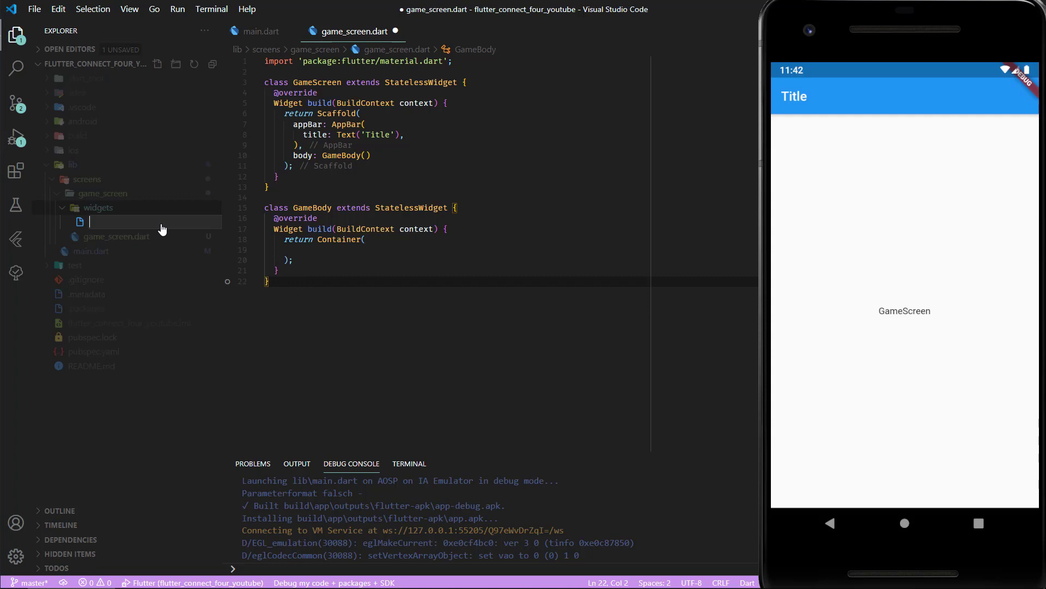
mouse_move(160, 222)
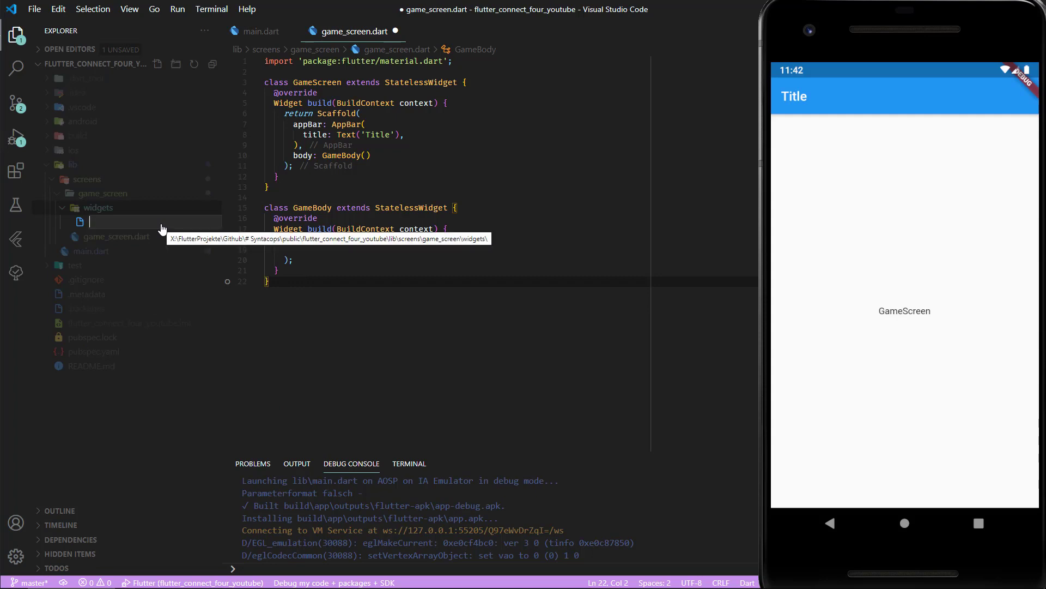
type("game_bod")
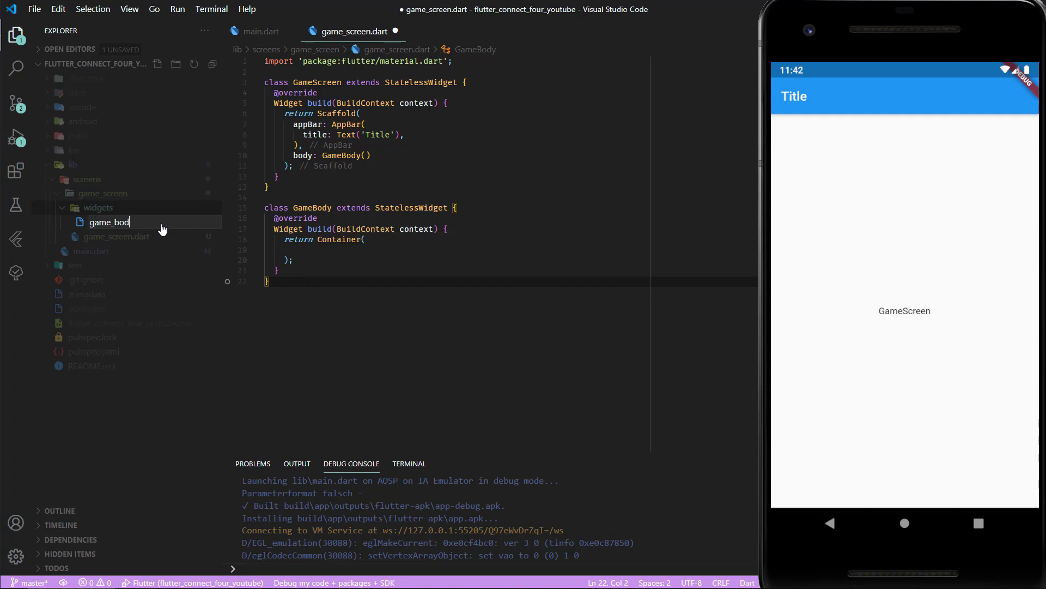
key("Return")
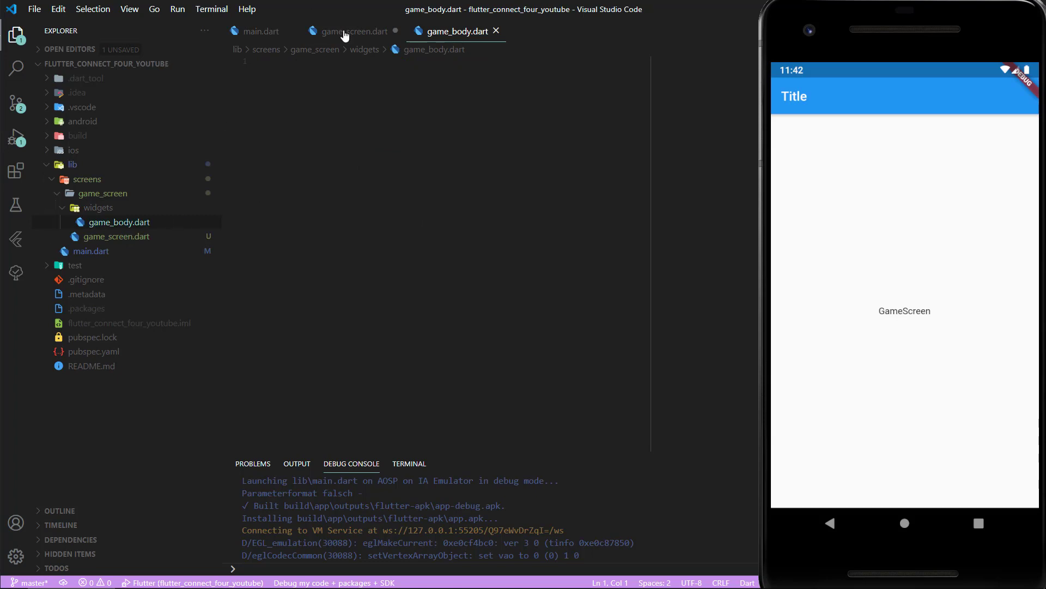
left_click(353, 30)
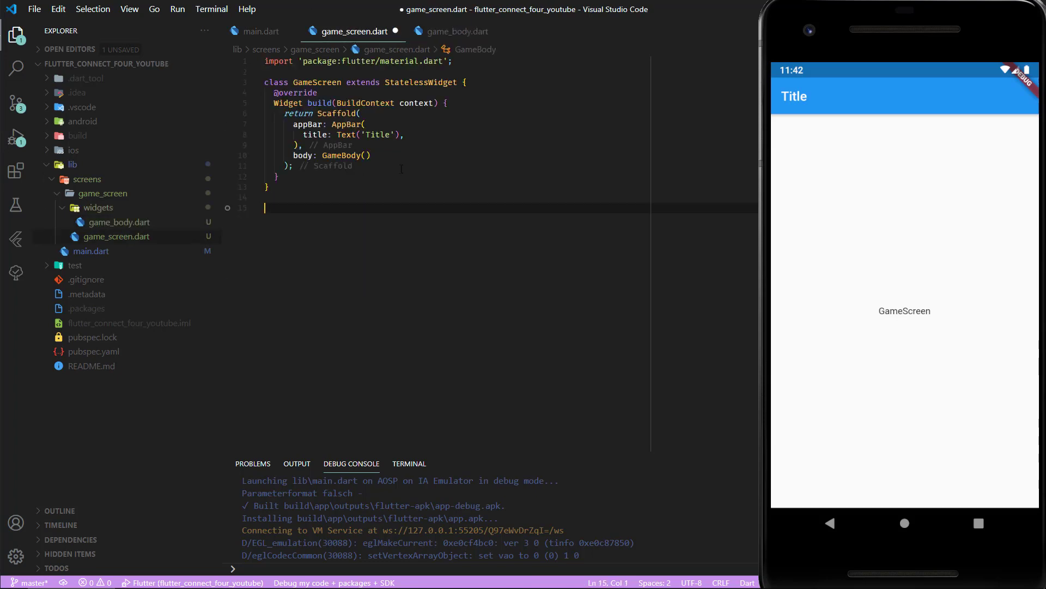
left_click(457, 32)
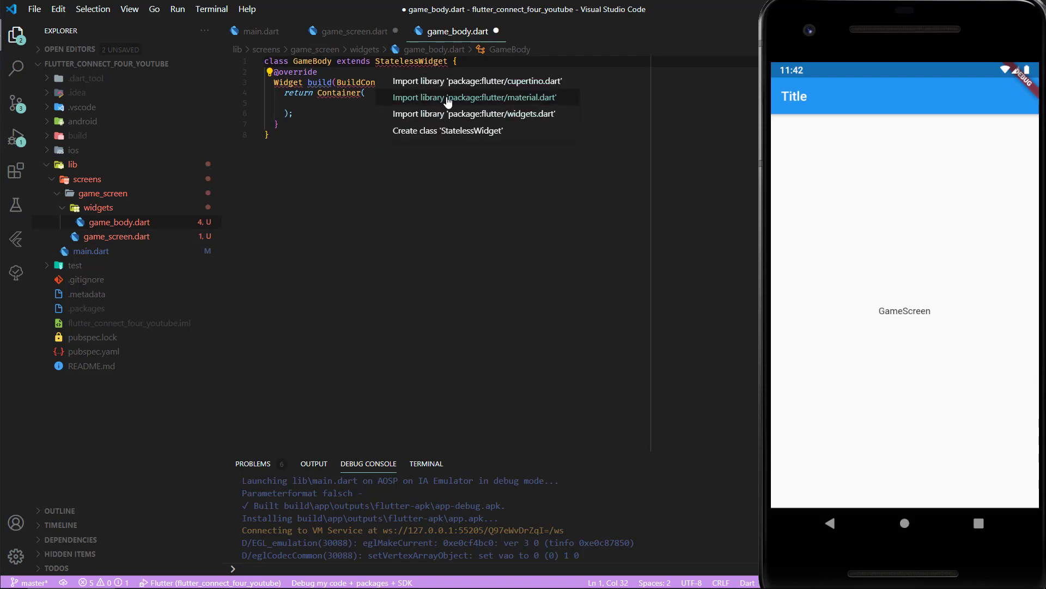
left_click(352, 30)
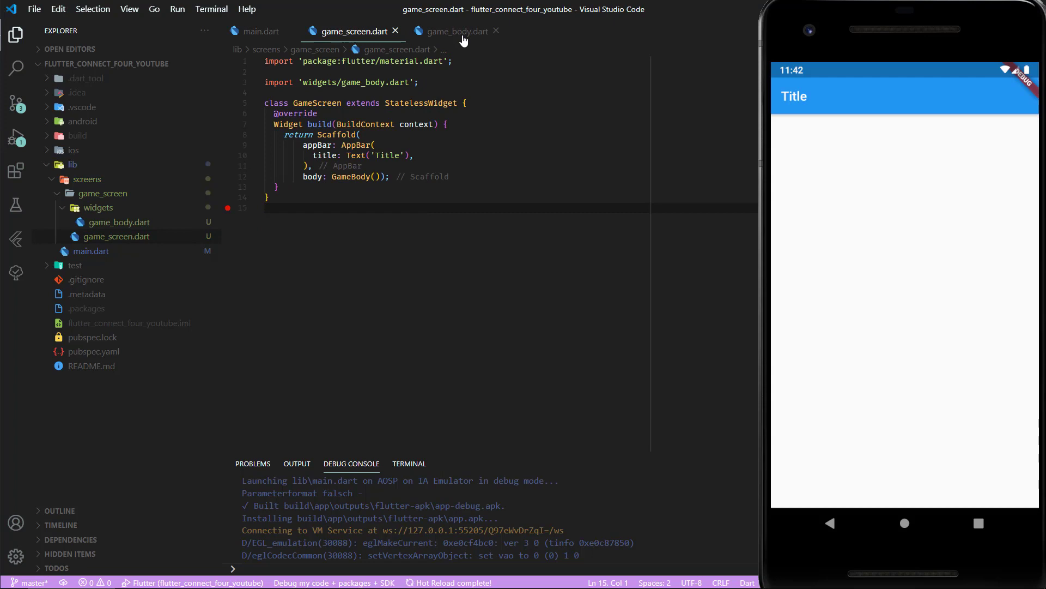
left_click(457, 32)
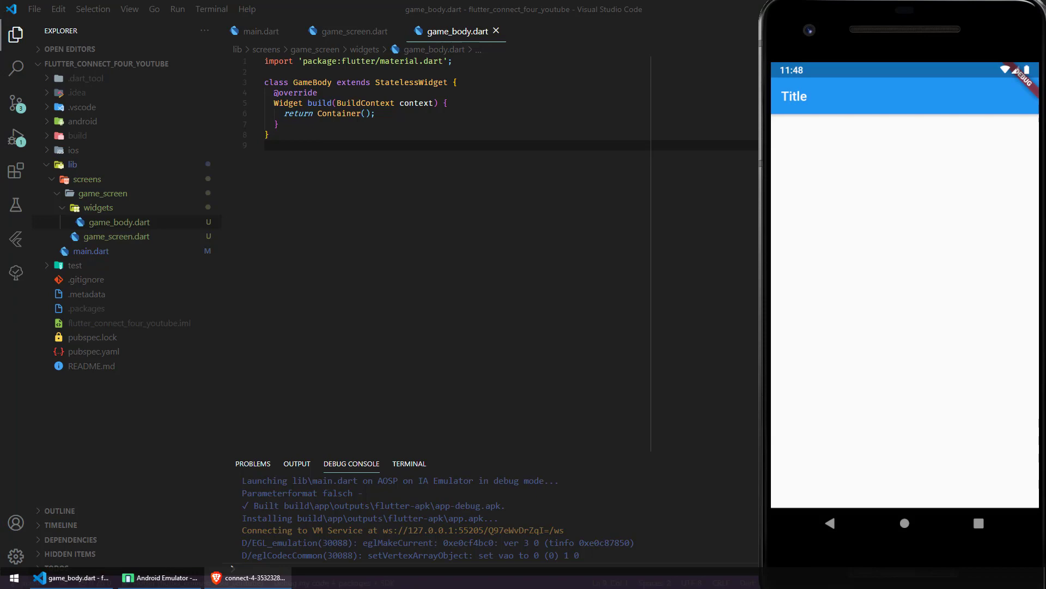
left_click(248, 578)
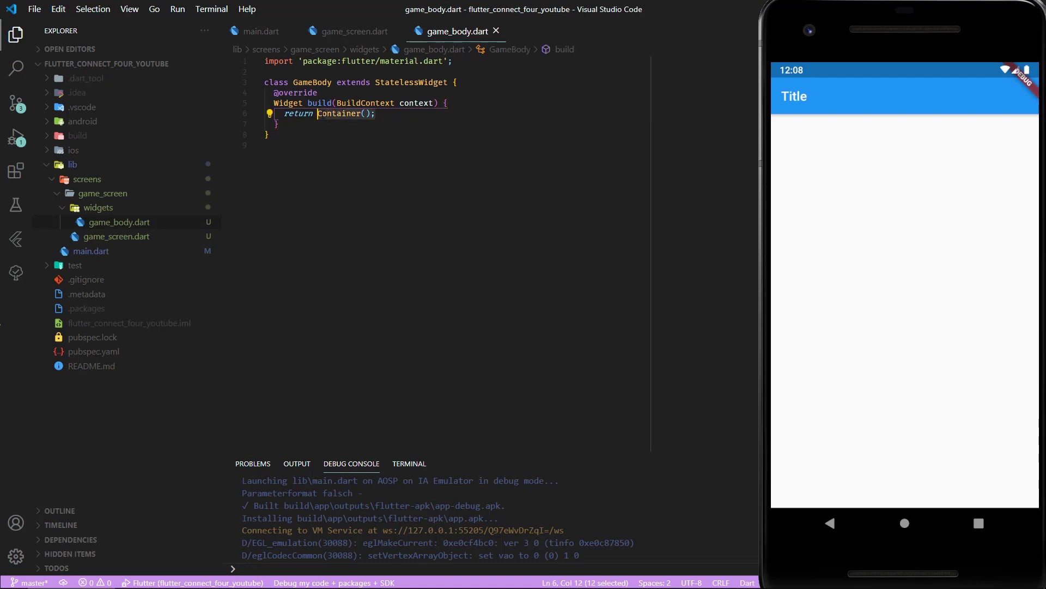
Step: Return a Stack holding a Container with height 50, width 50 and color Colors.blue
type("Stack")
type("children: [")
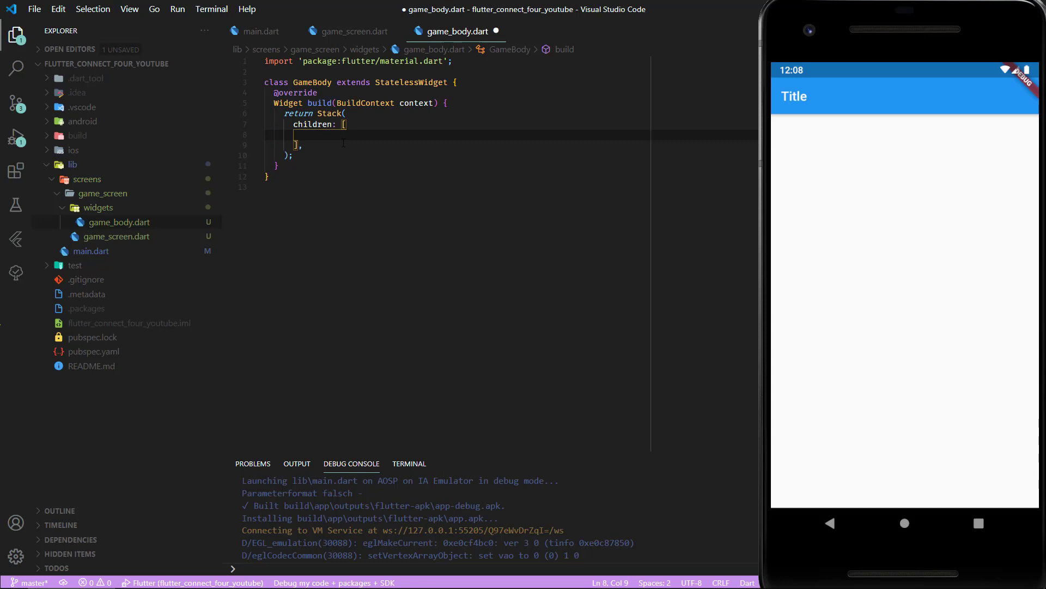
type("Container(height: ,")
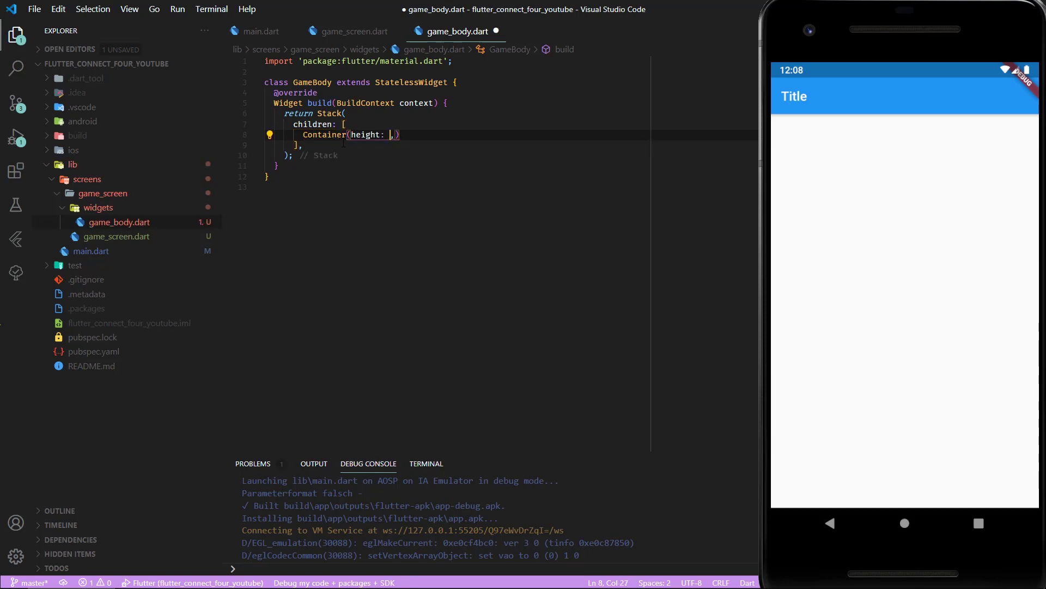
type("50, width:")
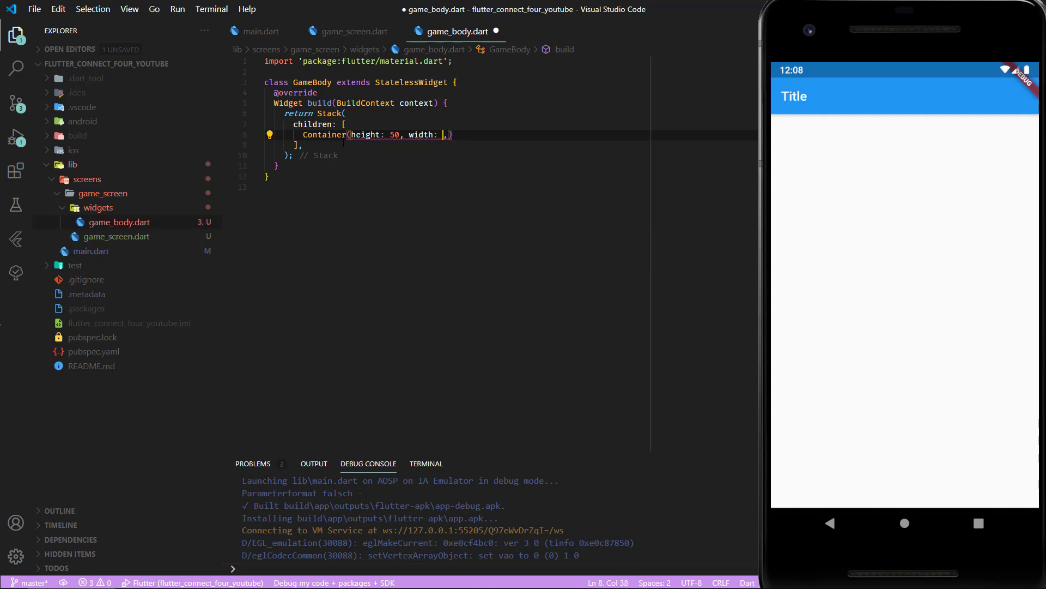
type("50, co")
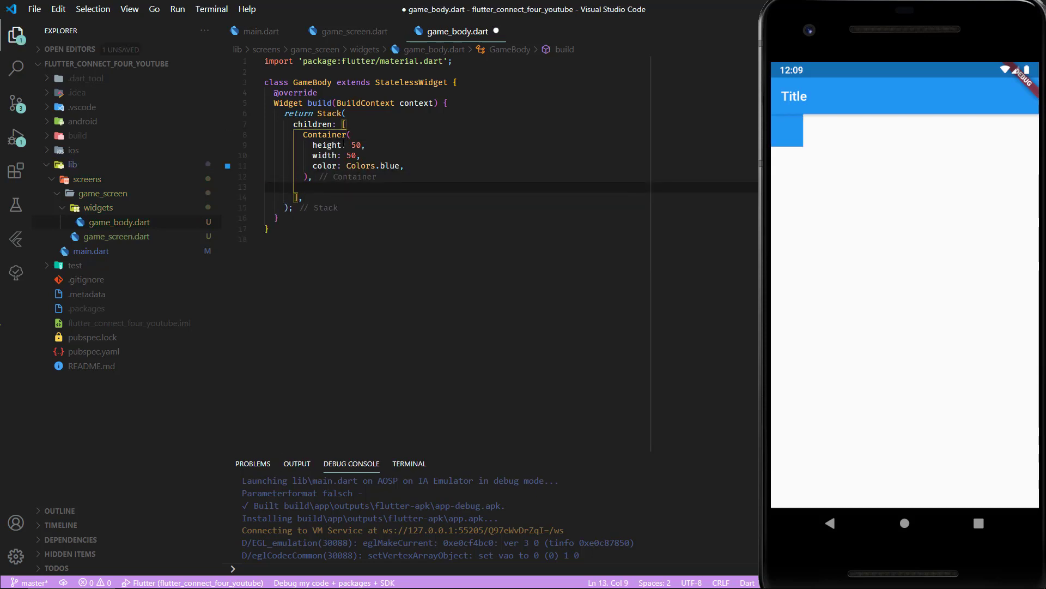
type("Positioned.fill(child: Align(alignment: Alignment.center,")
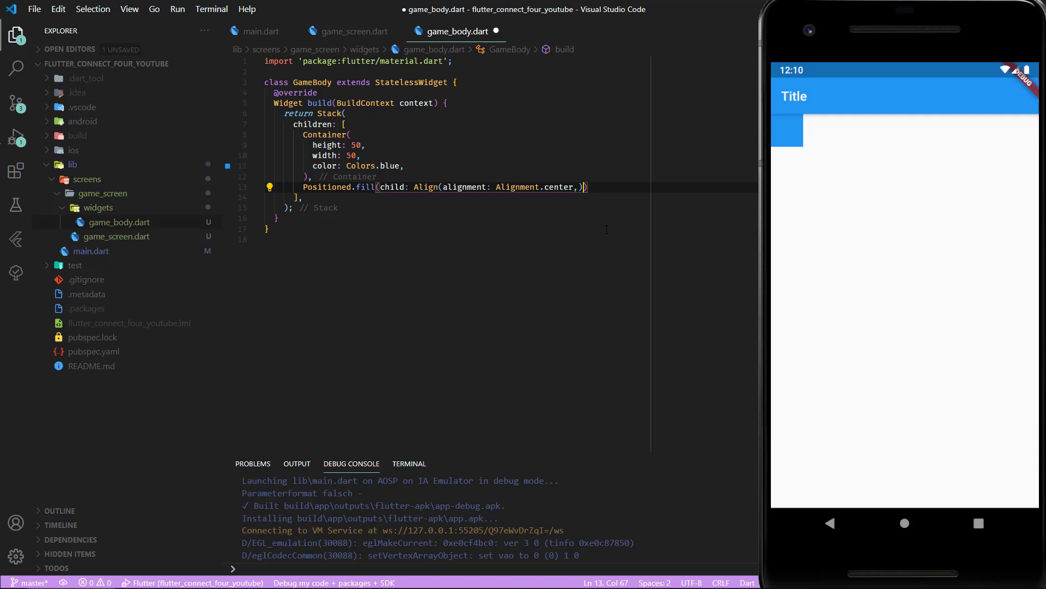
Step: Add Positioned.fill with a centred 35x35 Container decorated with BorderRadius.circular(32) and Colors.white
type("c")
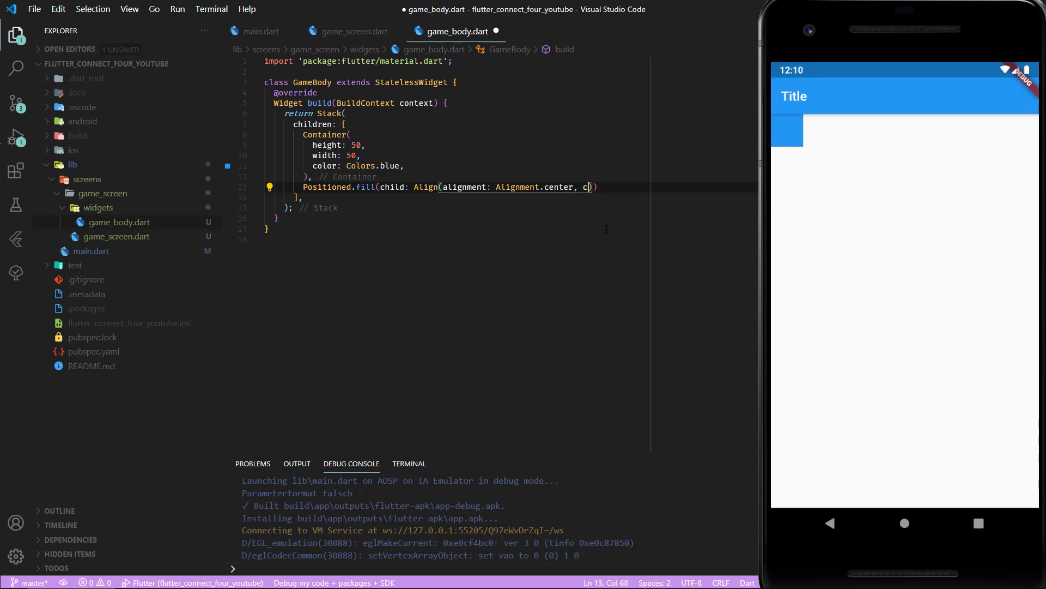
type("hild: ,")
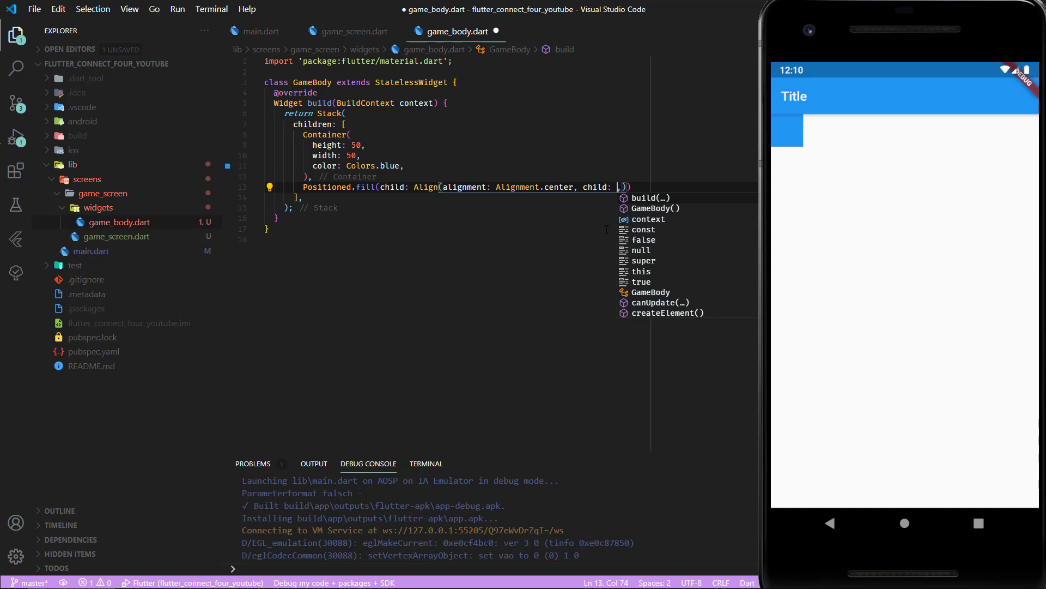
type("Container(),")
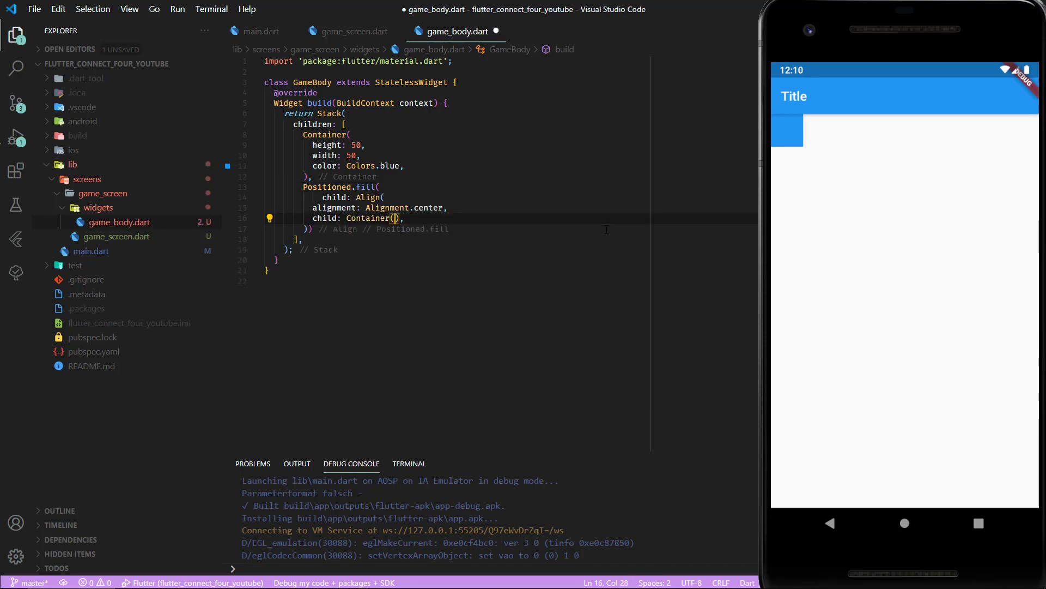
type("height: 35, width: 35, d")
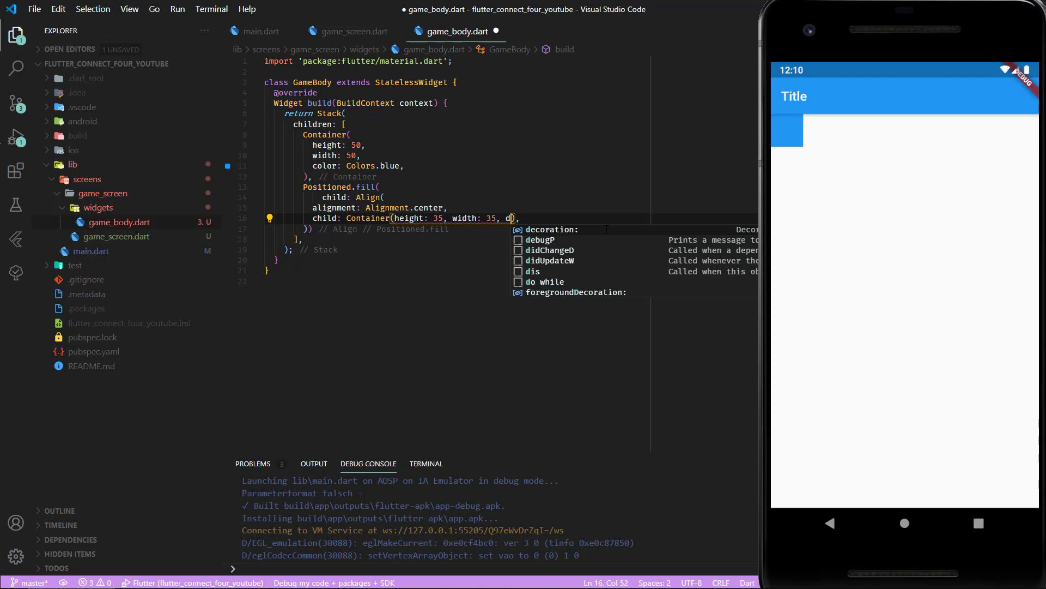
type("ecoration: BoxDecoration(")
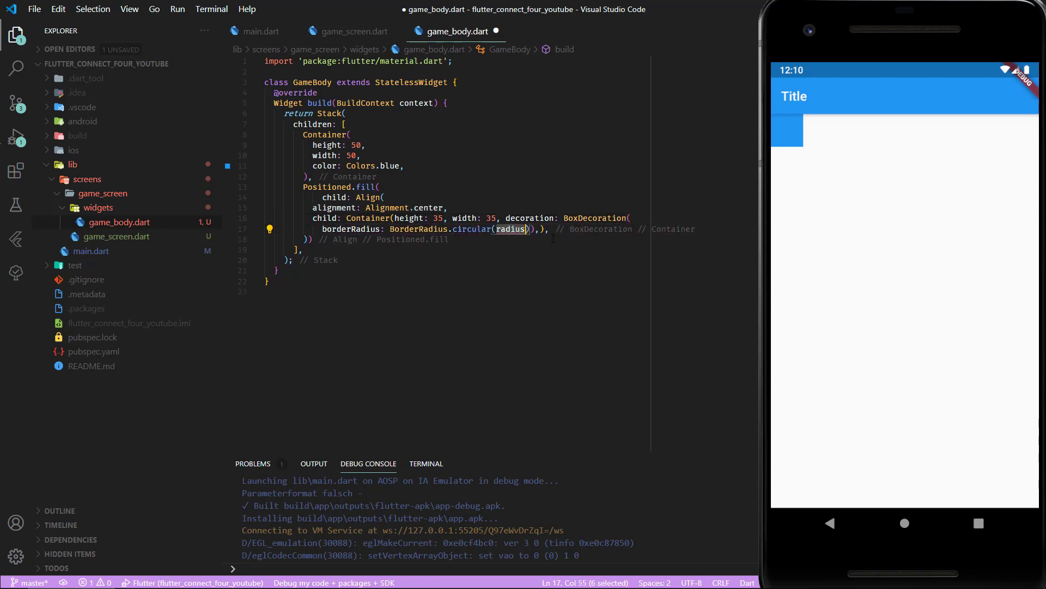
type("32")
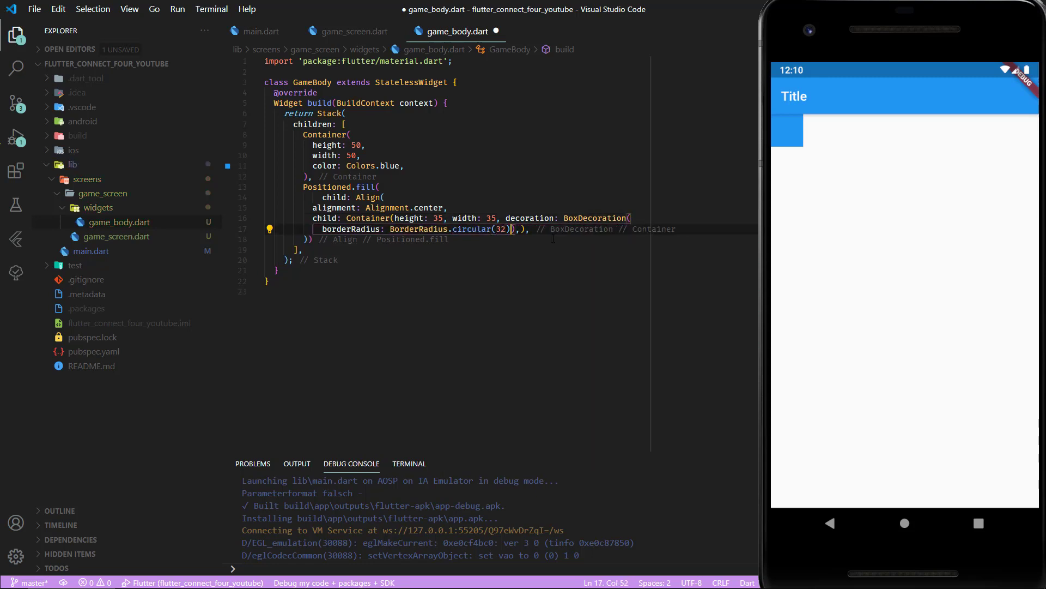
type(", color:")
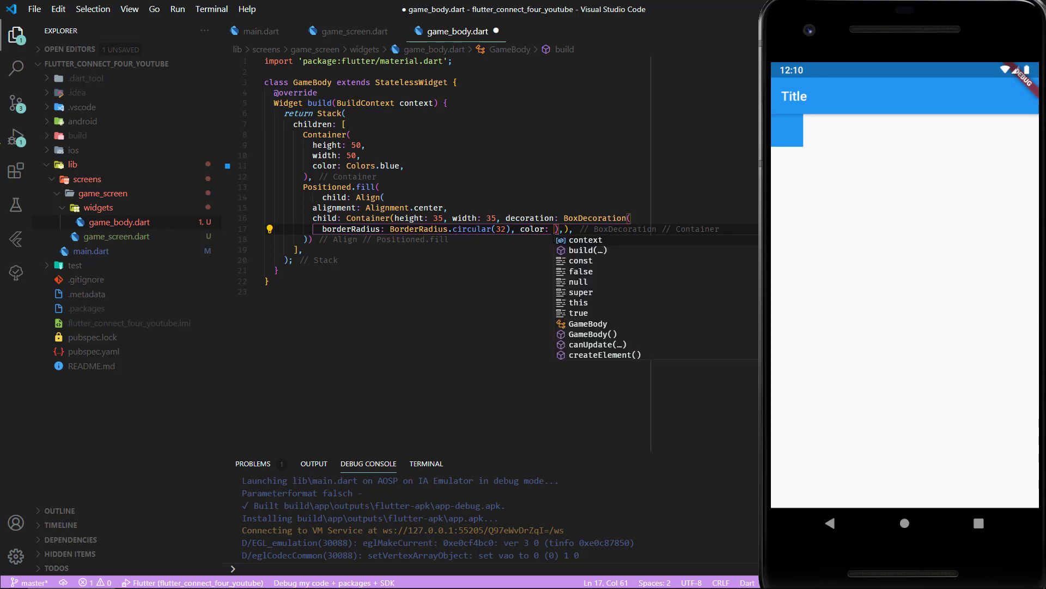
type("Colors.white")
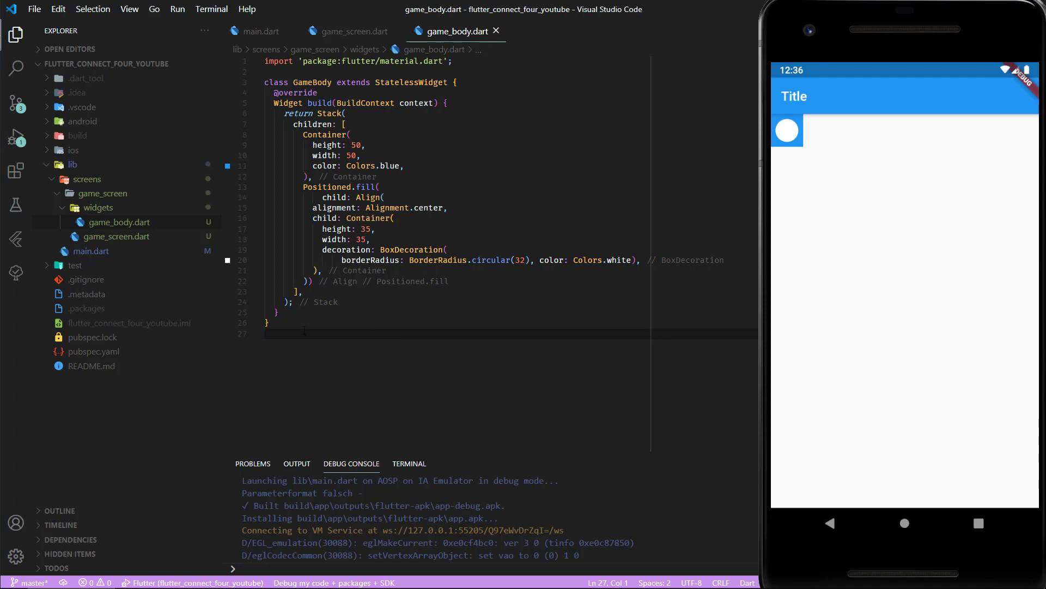
Step: Create widgets/cell.dart and fill the stateless snippet as a Cell widget holding the Stack code
right_click(121, 221)
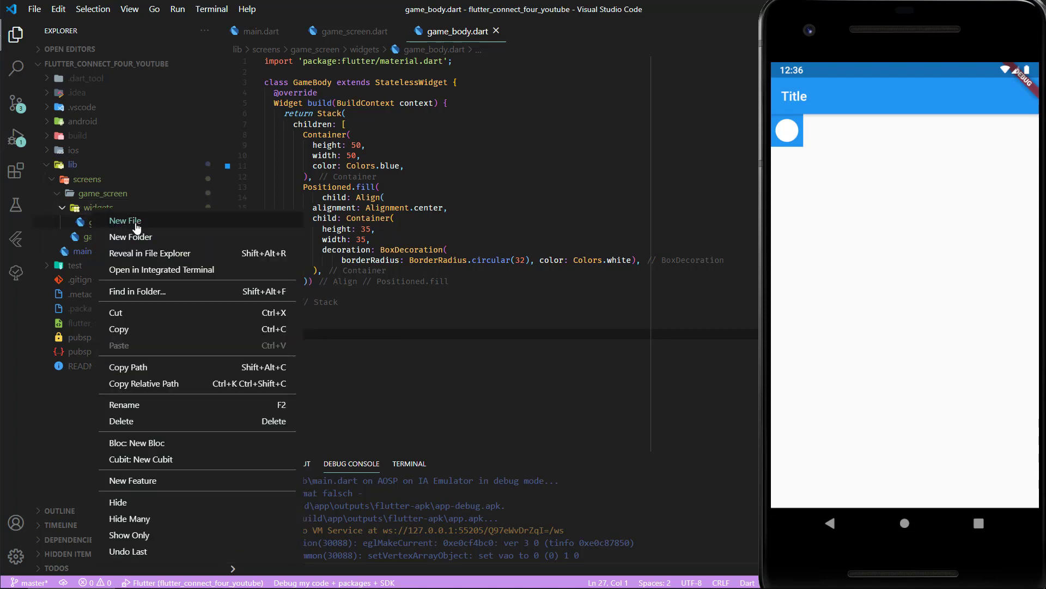
left_click(124, 220)
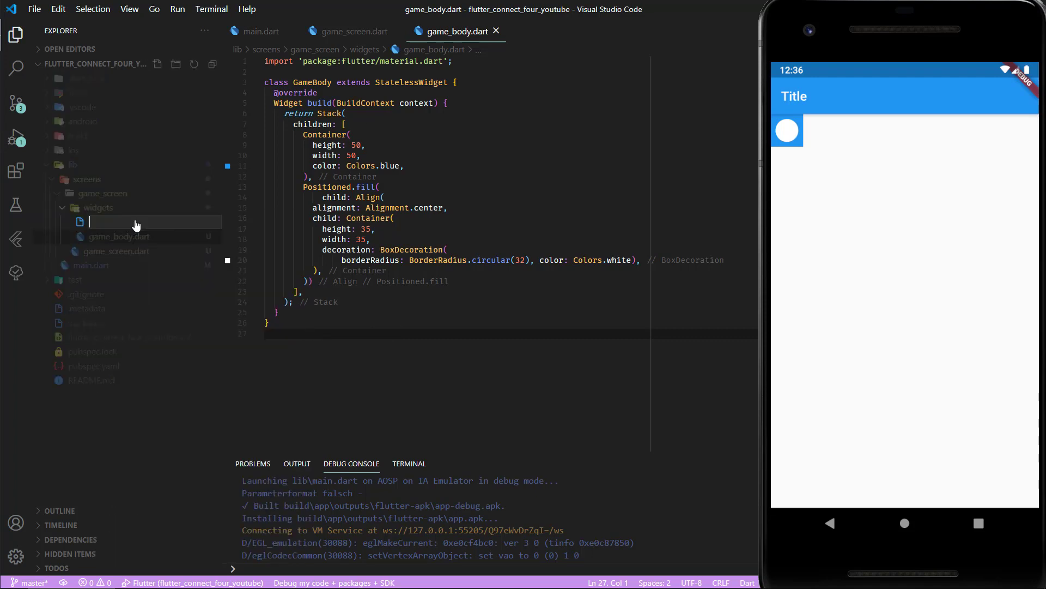
type("cell.dart")
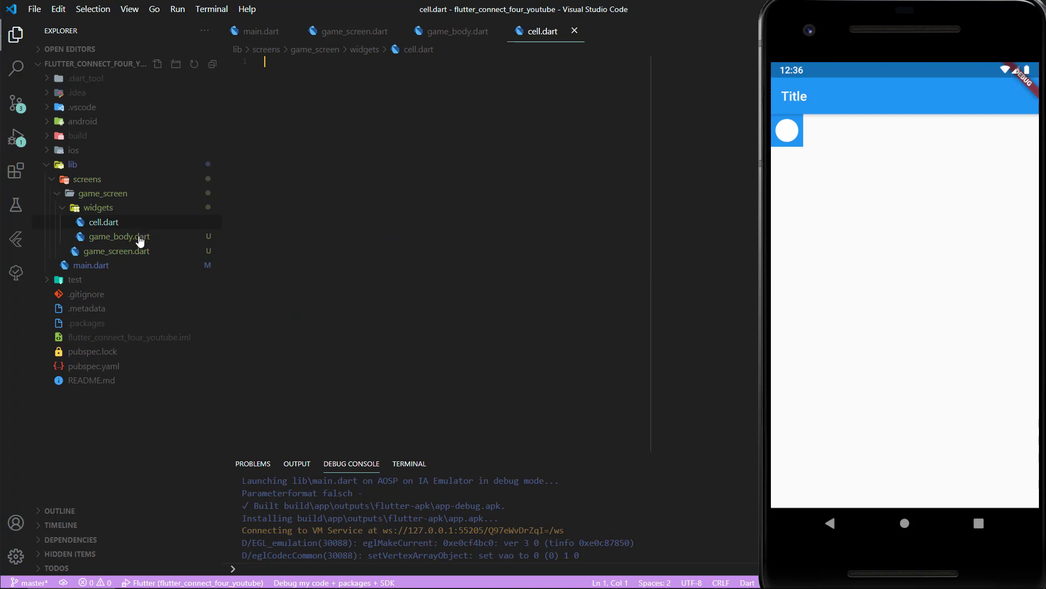
left_click(119, 236)
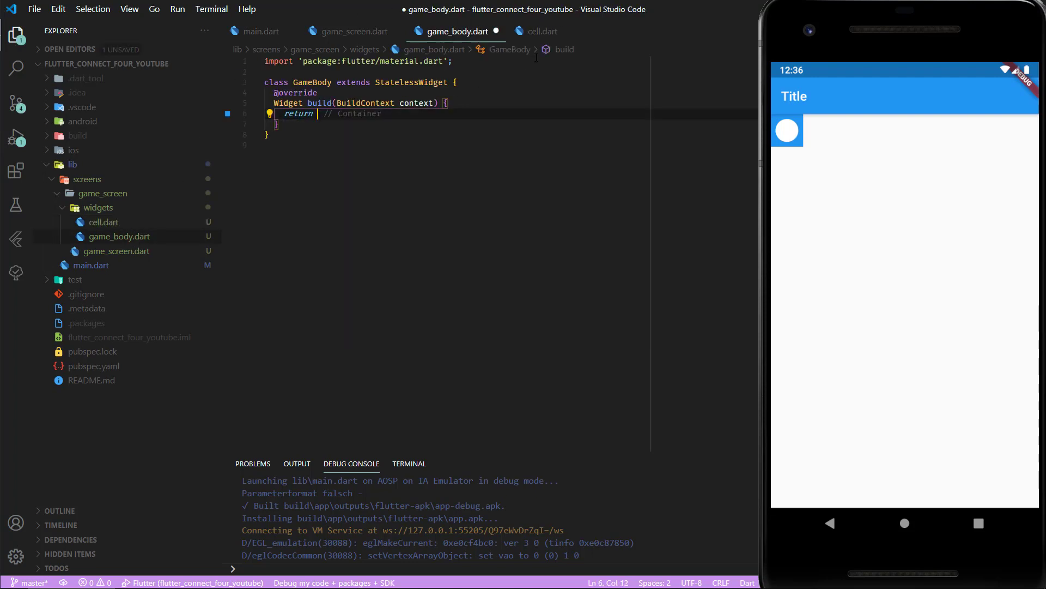
left_click(541, 30)
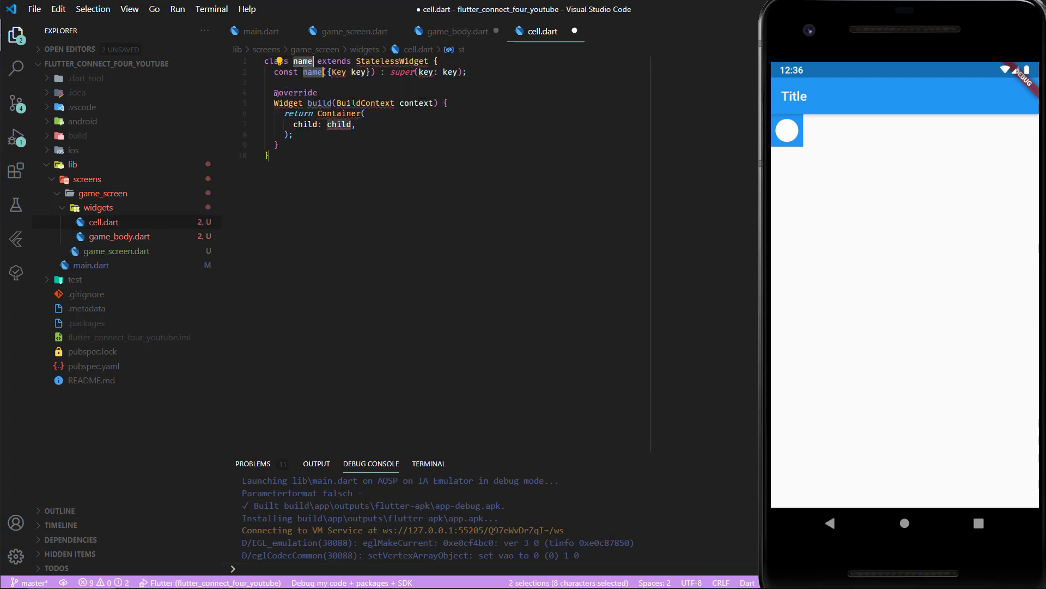
type("Cell")
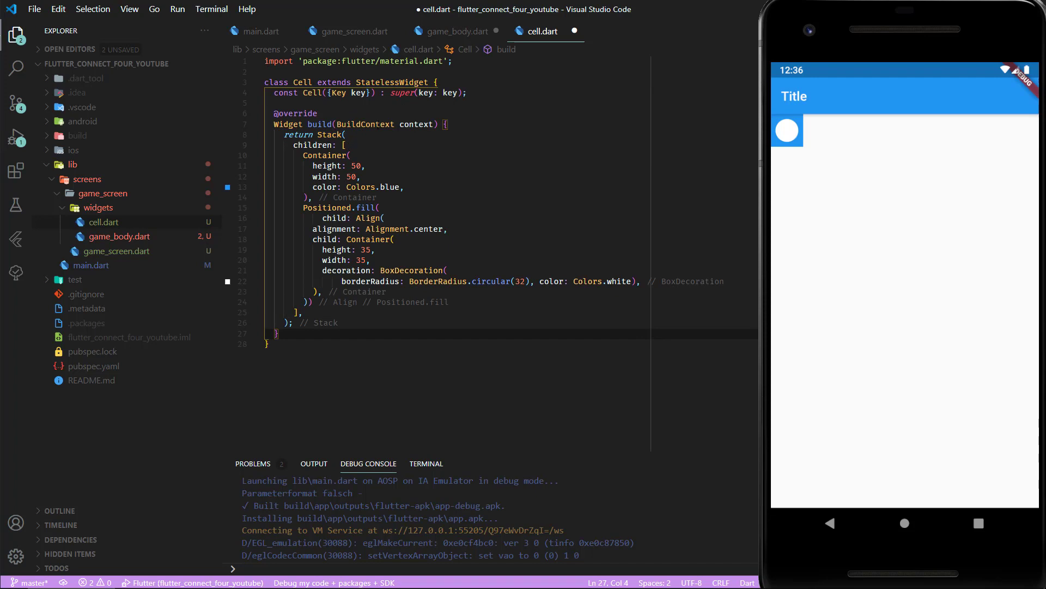
Step: Make game_body.dart return Cell()
left_click(458, 31)
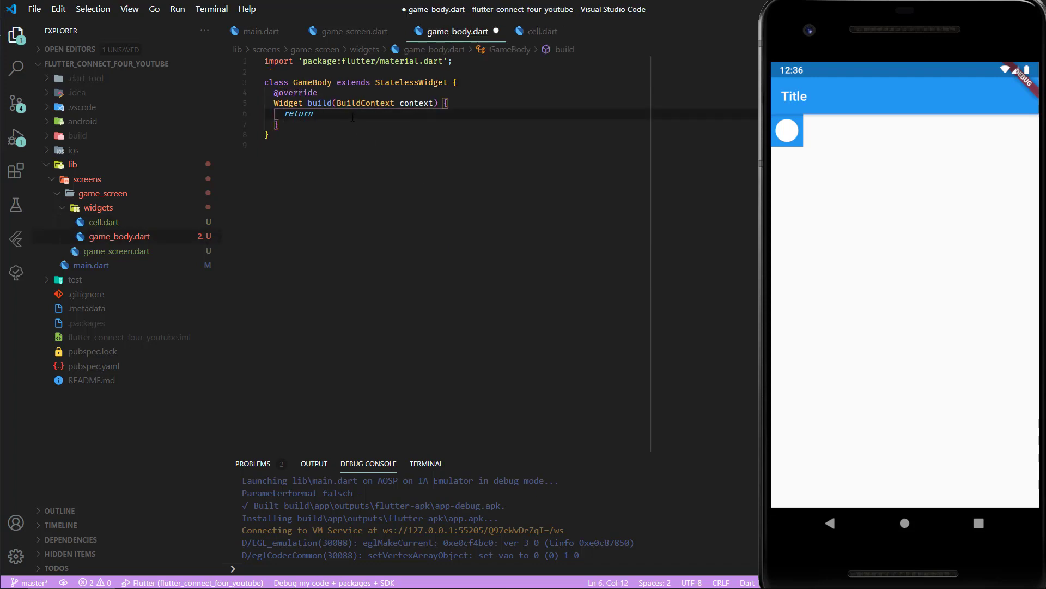
type("Cell();")
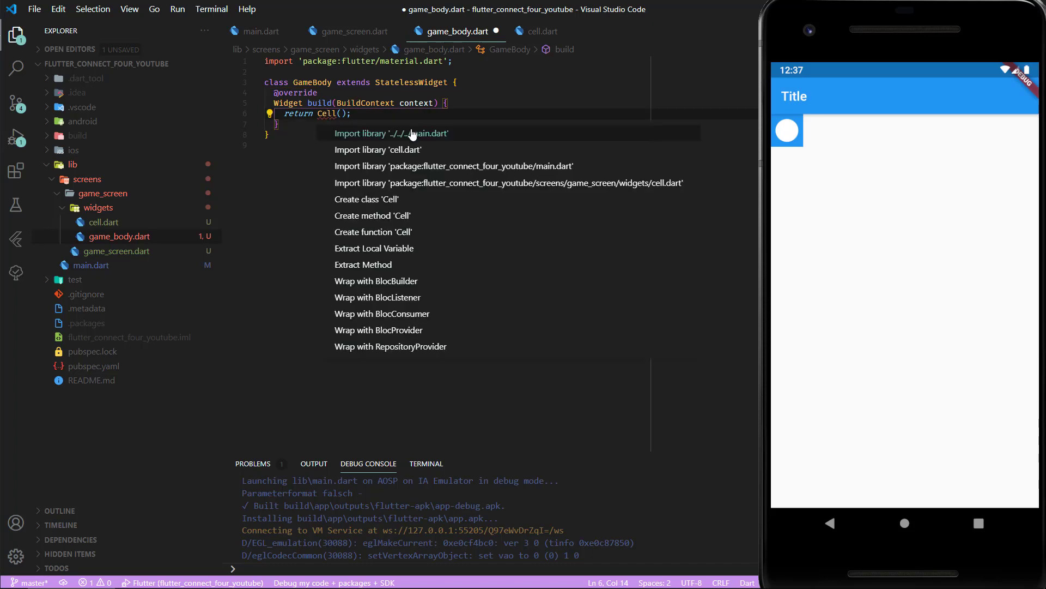
Step: Import cell.dart and return a Column of six Cell() children, saved for hot reload
left_click(377, 149)
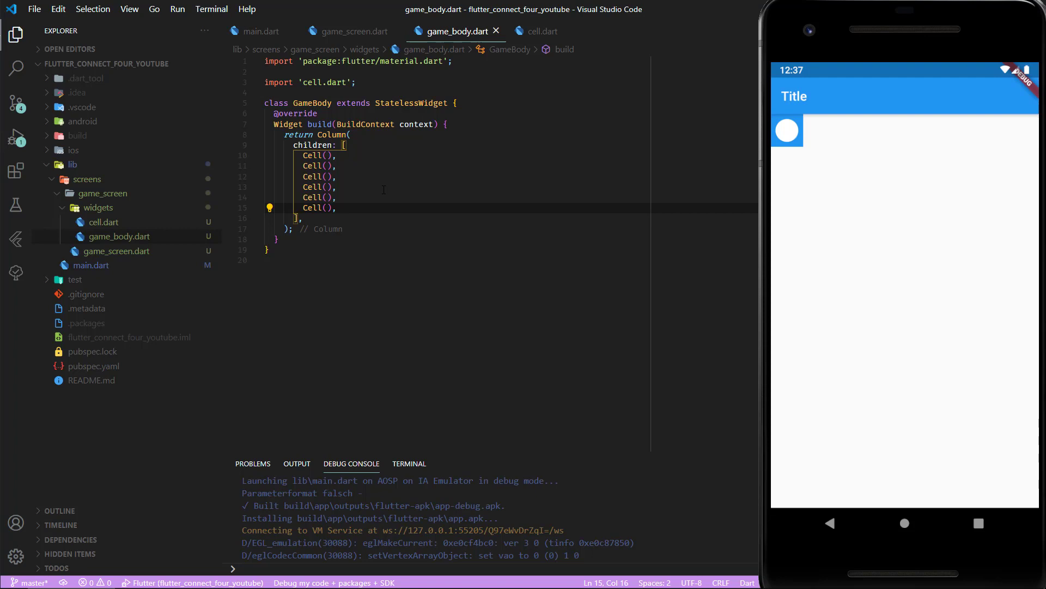
key("ctrl+s")
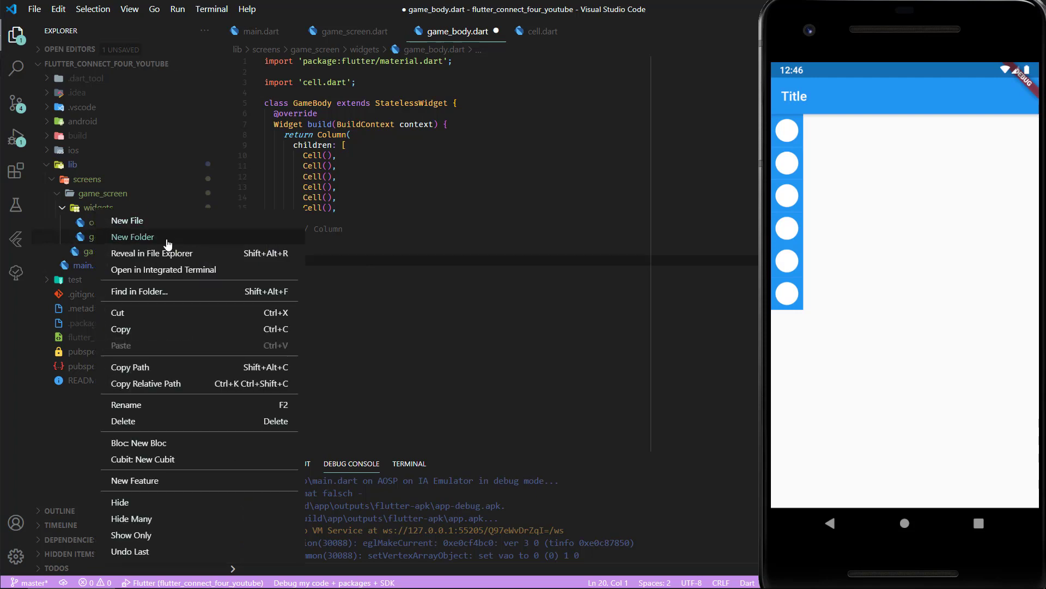
Step: Create widgets/board_column.dart and start a stateless widget via the stl snippet
left_click(127, 220)
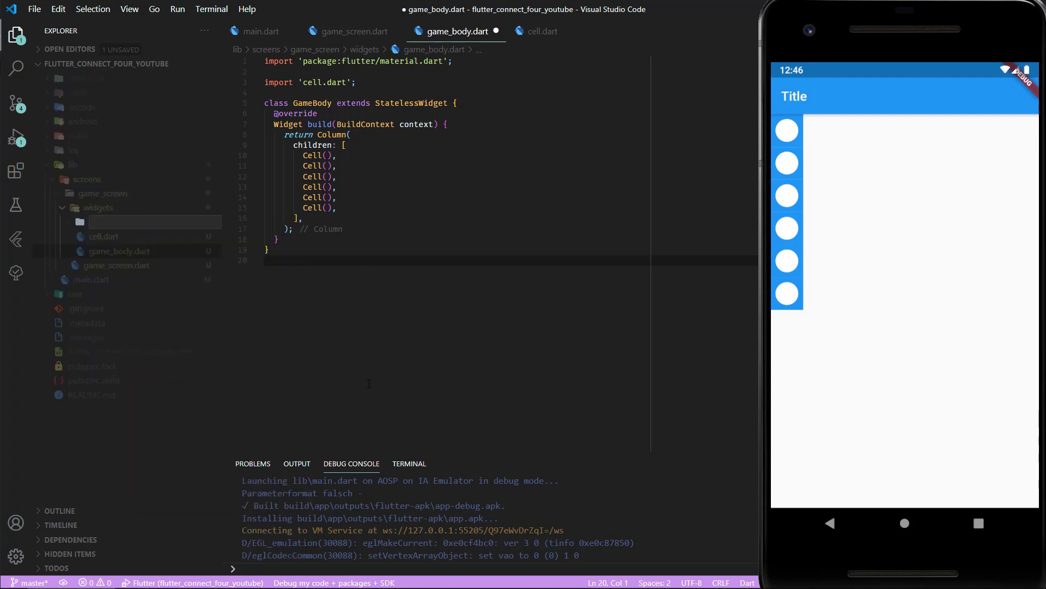
left_click(158, 64)
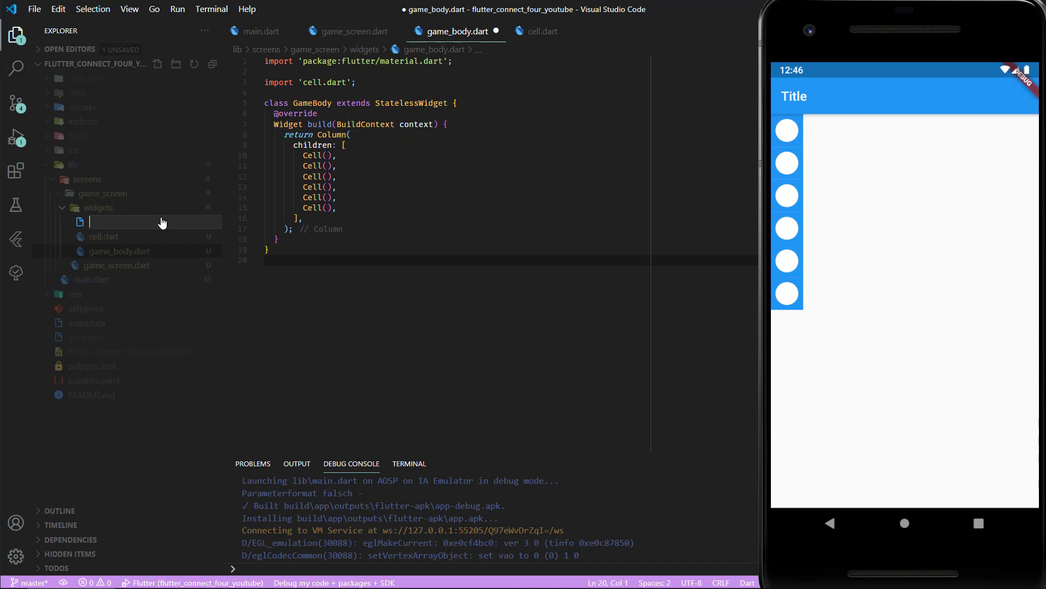
type("board_column.dart")
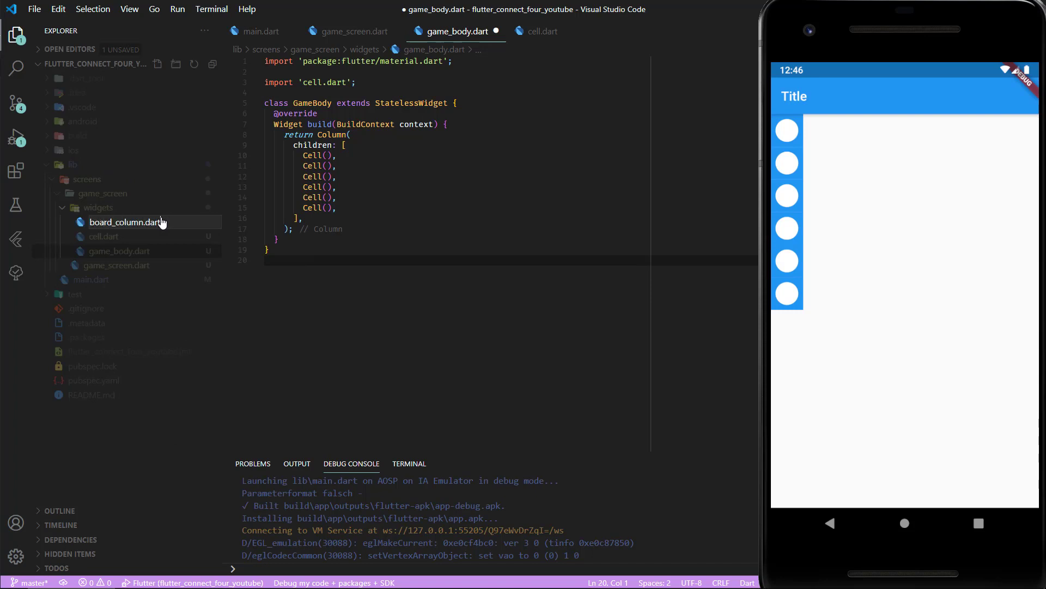
left_click(124, 221)
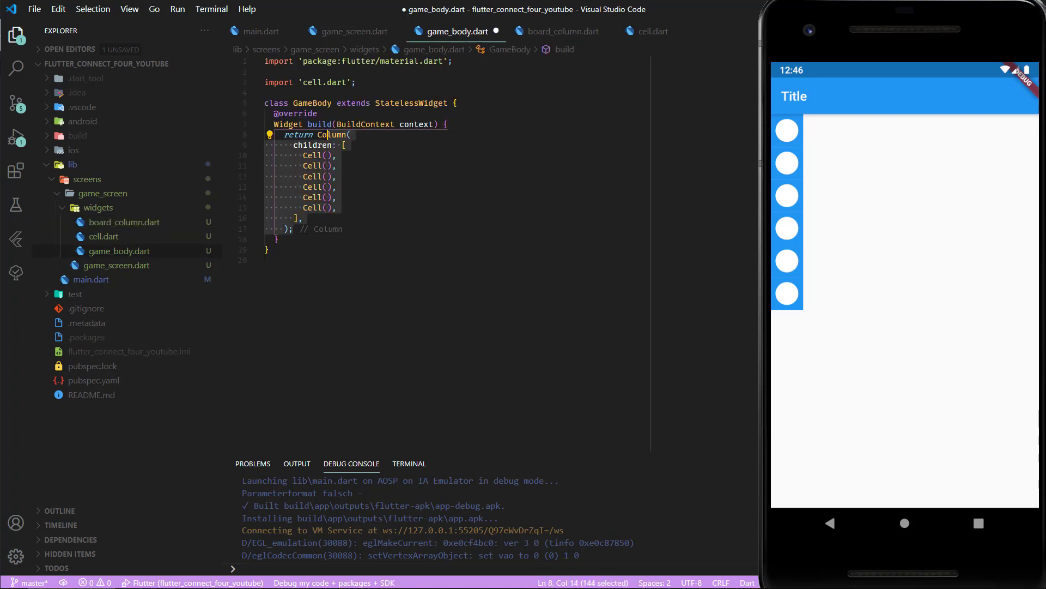
left_click(559, 30)
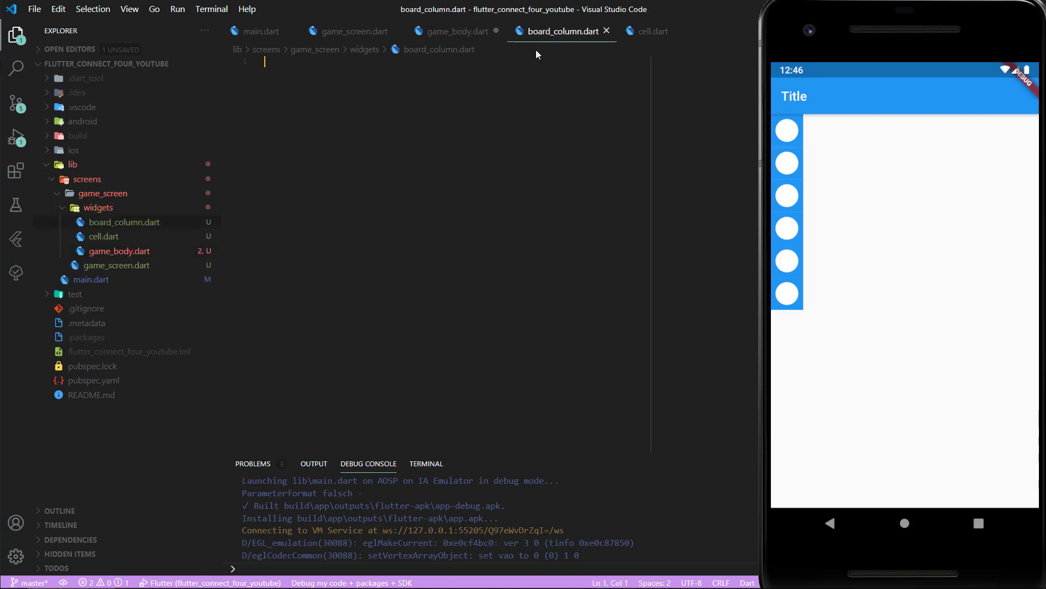
type("stl")
type("Cell(),")
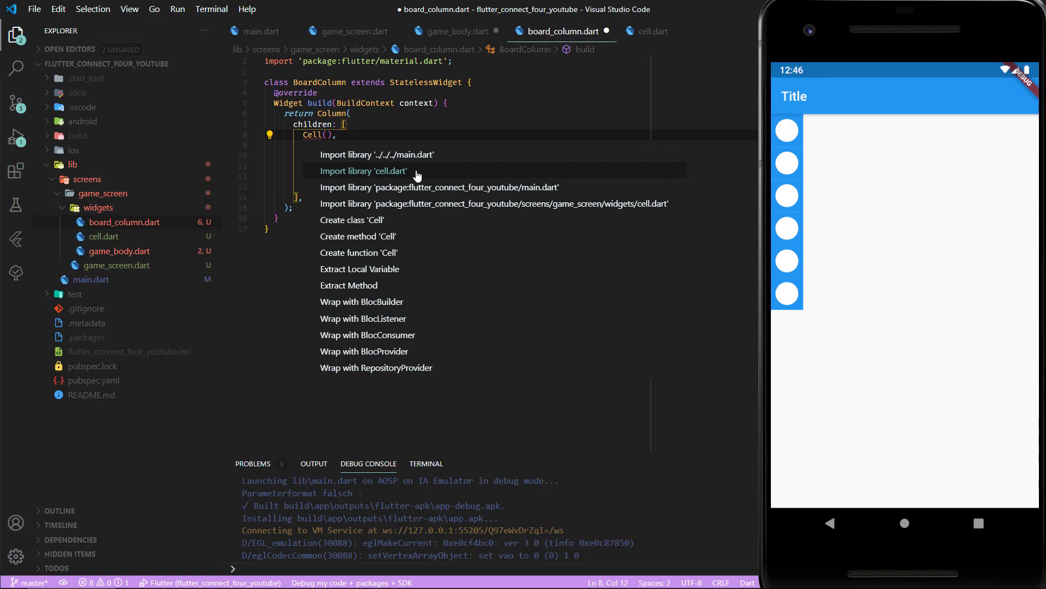
Step: Name the widget BoardColumn holding the Column of Cells with cell.dart imported, and return BoardColumn() in game_body.dart
left_click(457, 31)
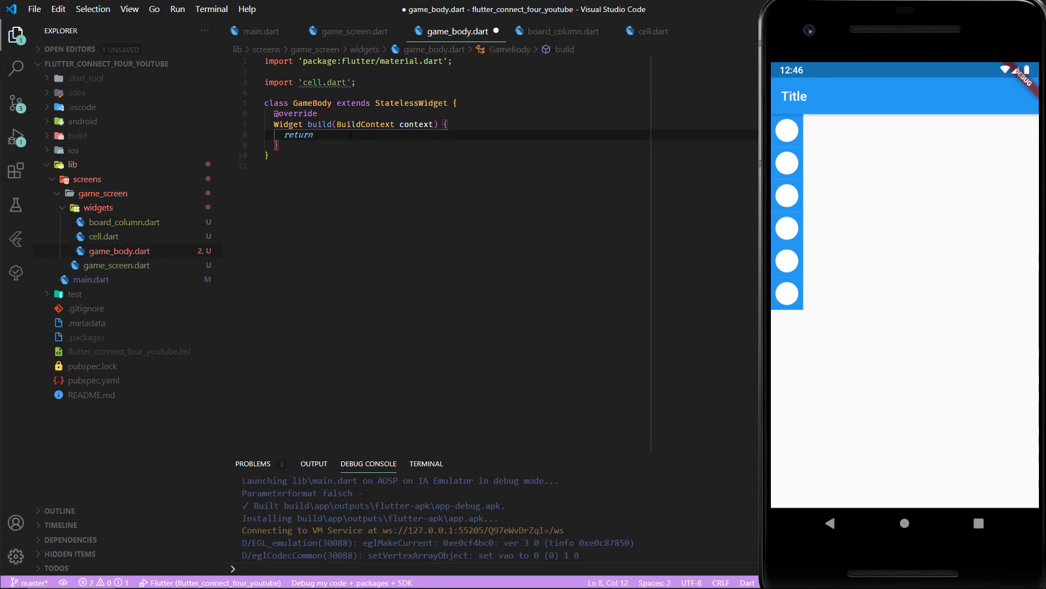
type("BoardColumn();")
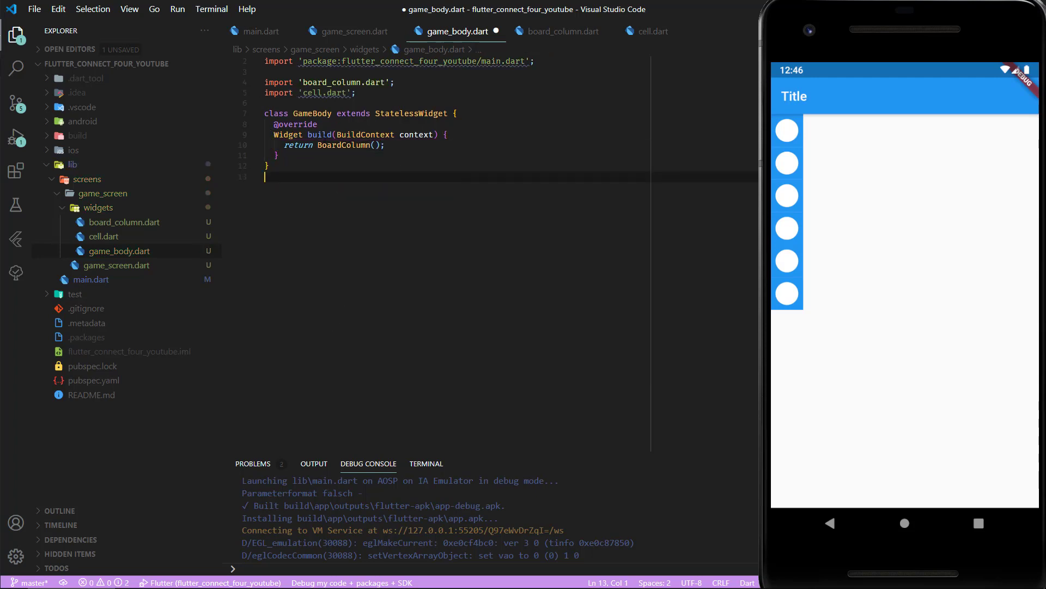
Step: Wrap BoardColumn in a Row with seven column children and save to hot-reload the grid
left_click(270, 145)
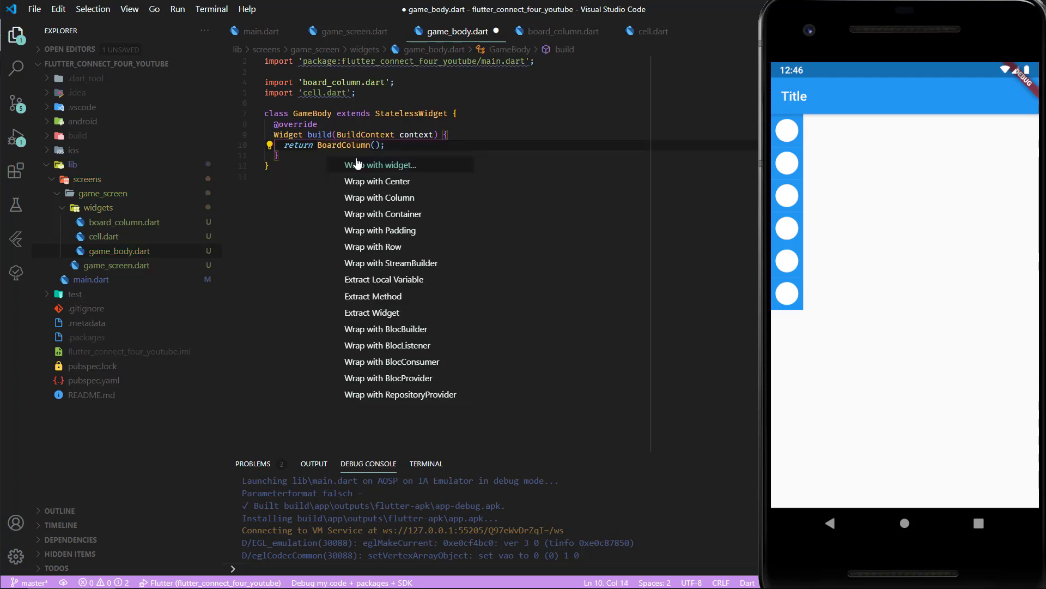
left_click(373, 246)
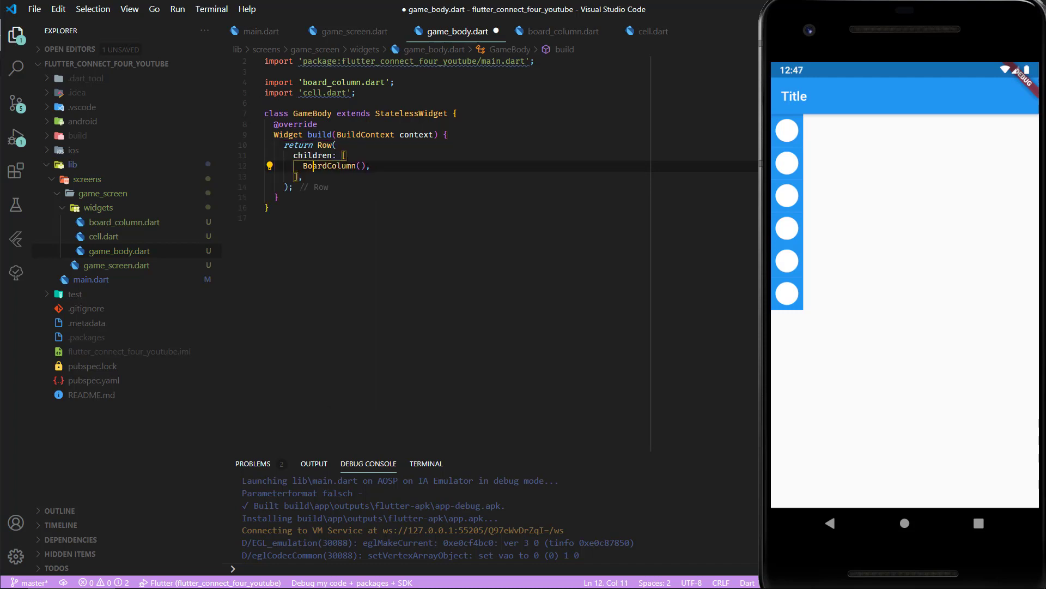
left_click(371, 166)
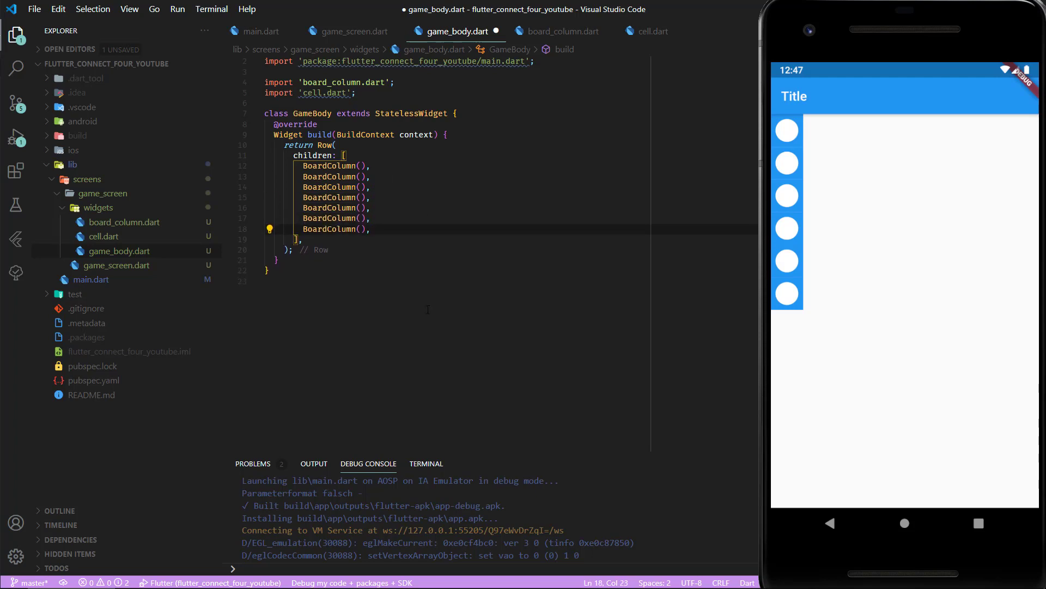
key("ctrl+s")
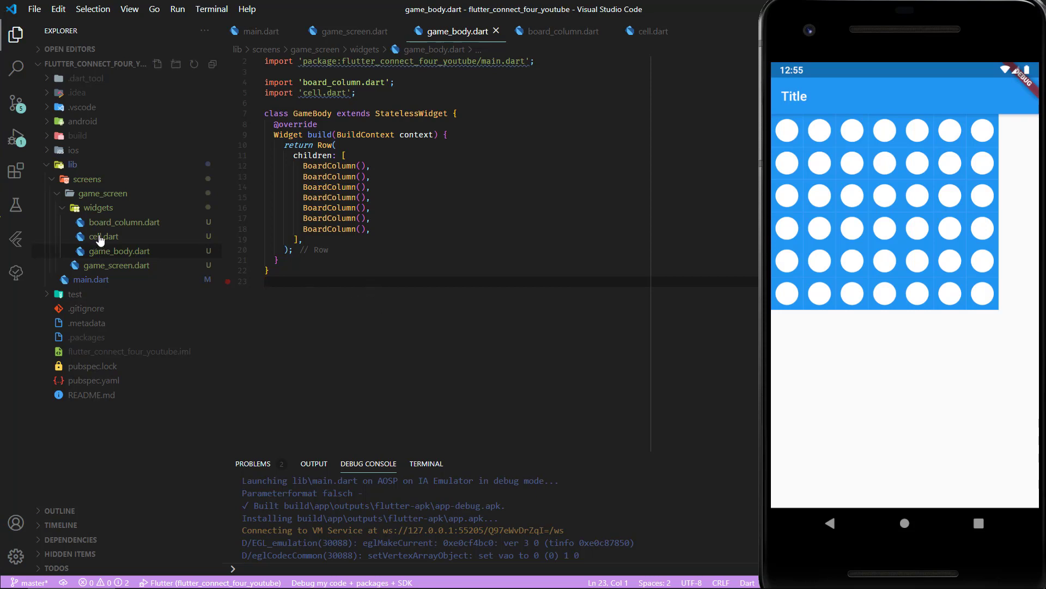
left_click(104, 236)
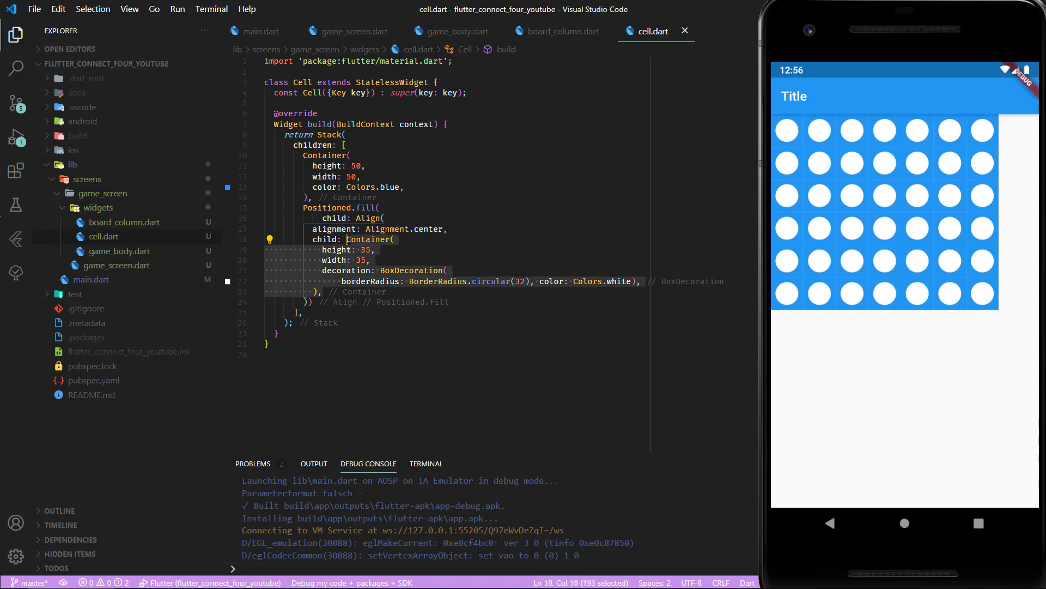
mouse_move(365, 296)
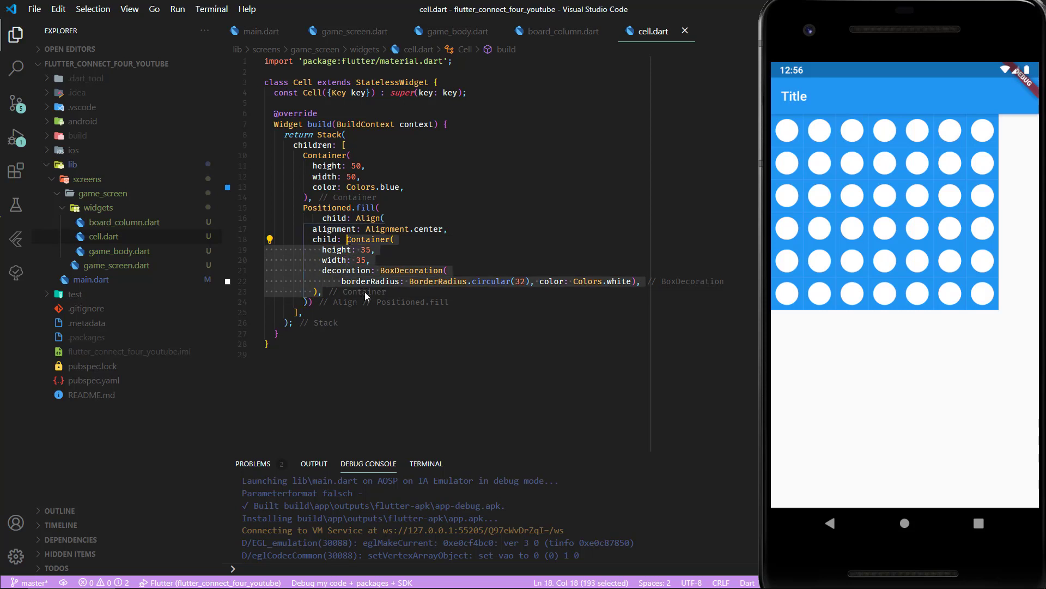
Step: Replace the cell's white circle Container with a Coin() child and create a new coin widget file
key("Delete")
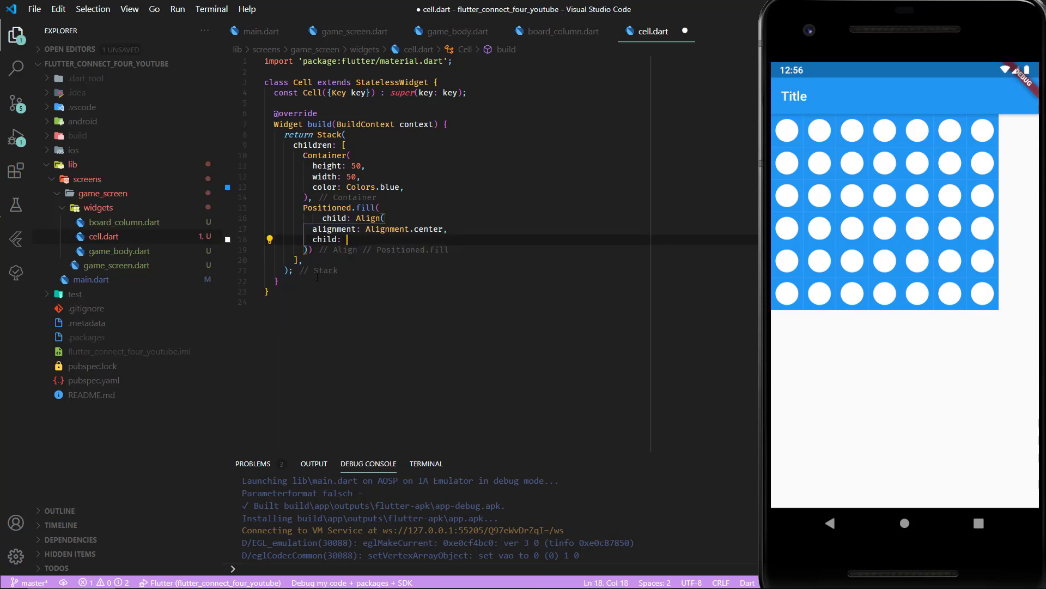
type("Coin()")
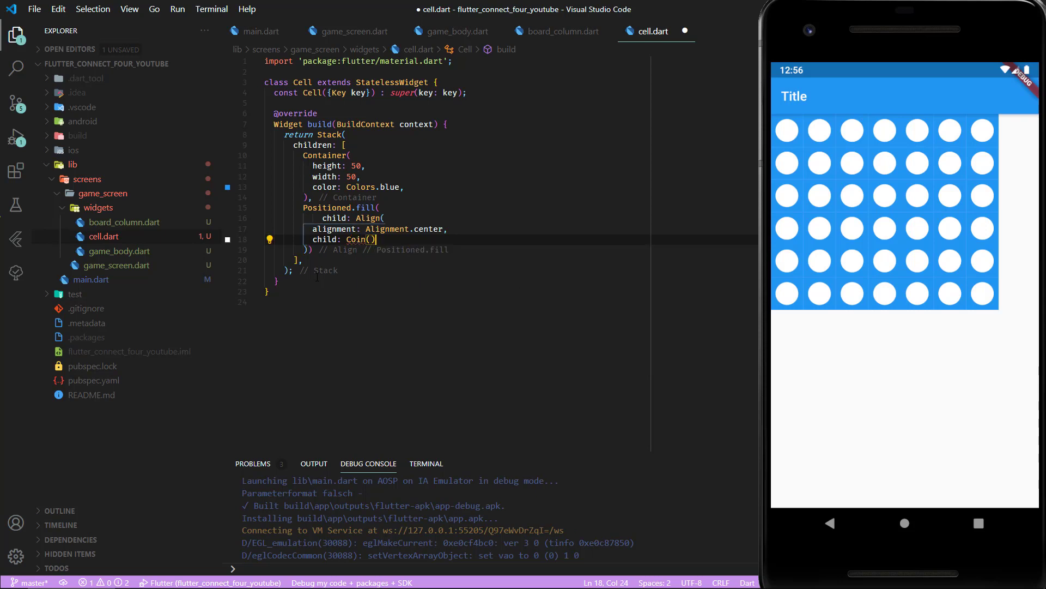
type(",")
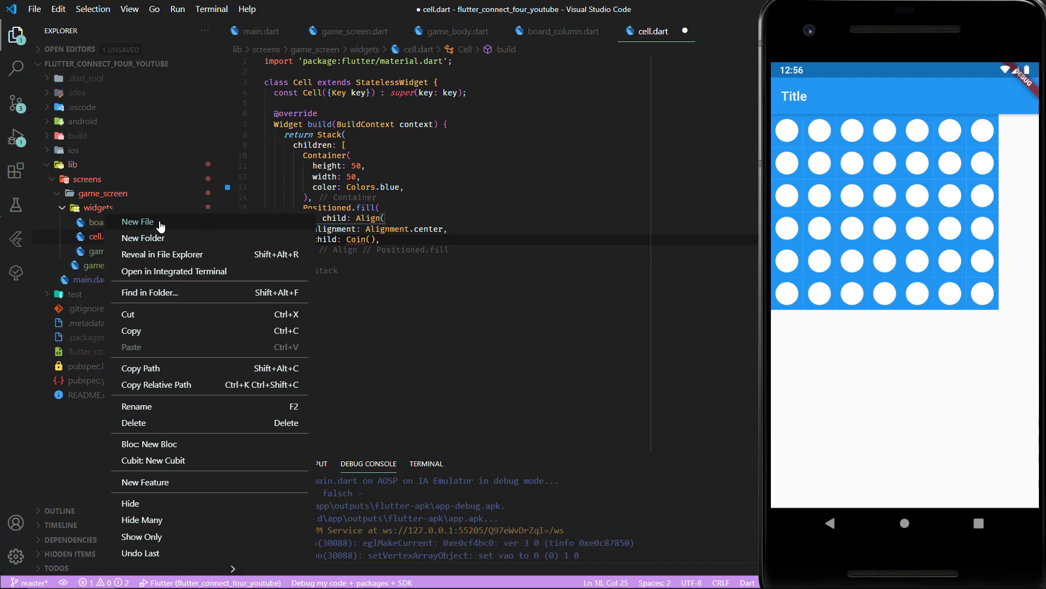
left_click(138, 221)
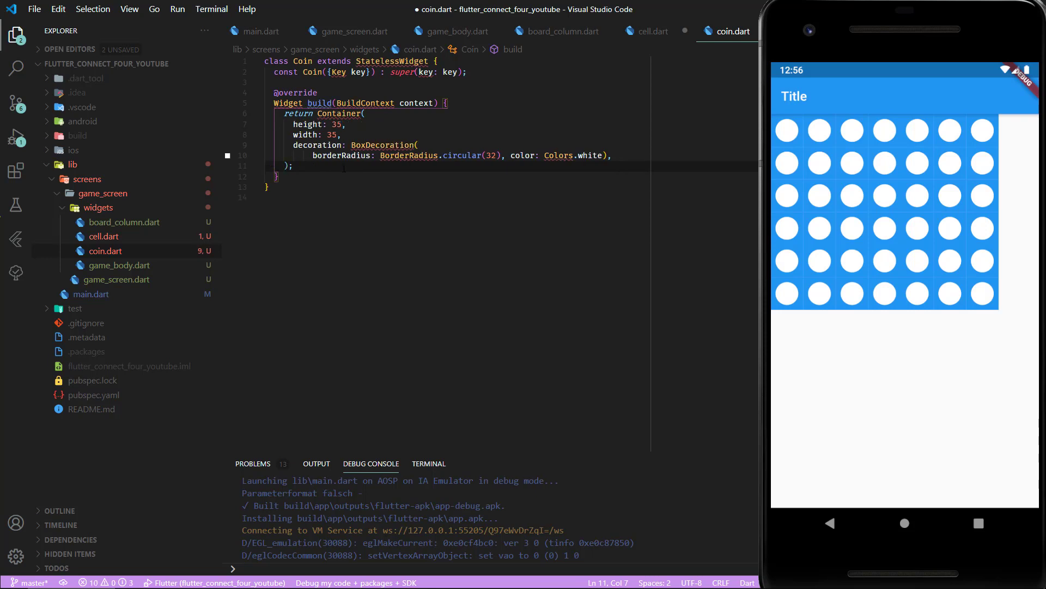
Step: Import material into coin.dart and have cell.dart import and use the Coin widget
left_click(270, 112)
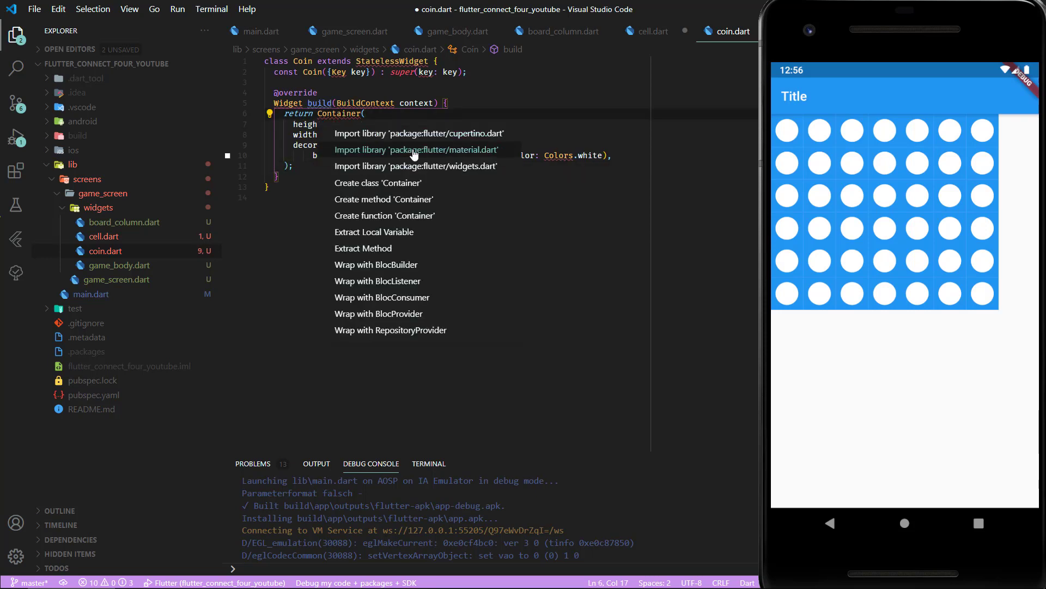
left_click(417, 149)
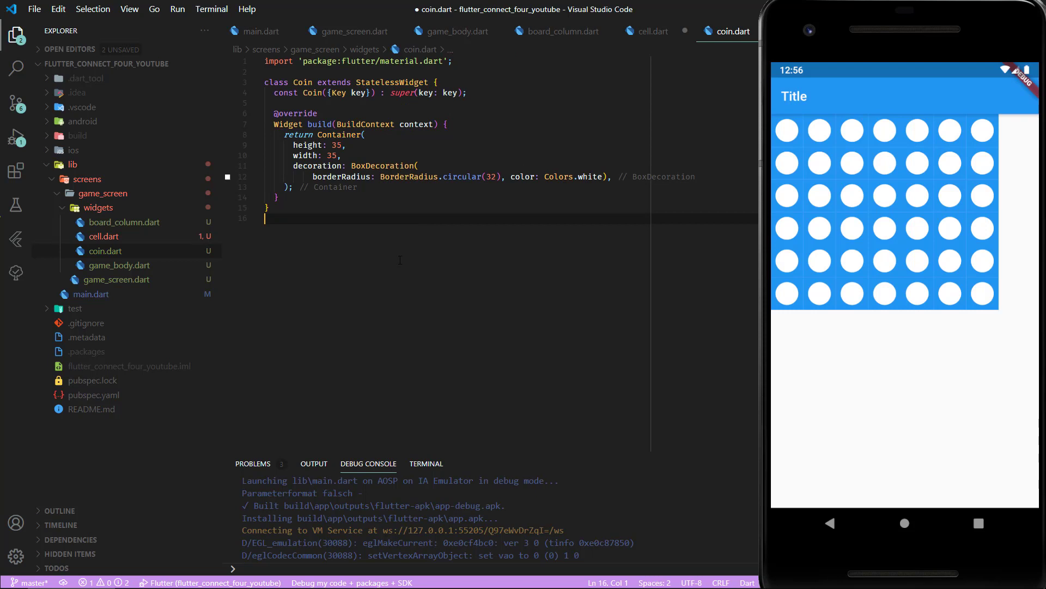
left_click(652, 32)
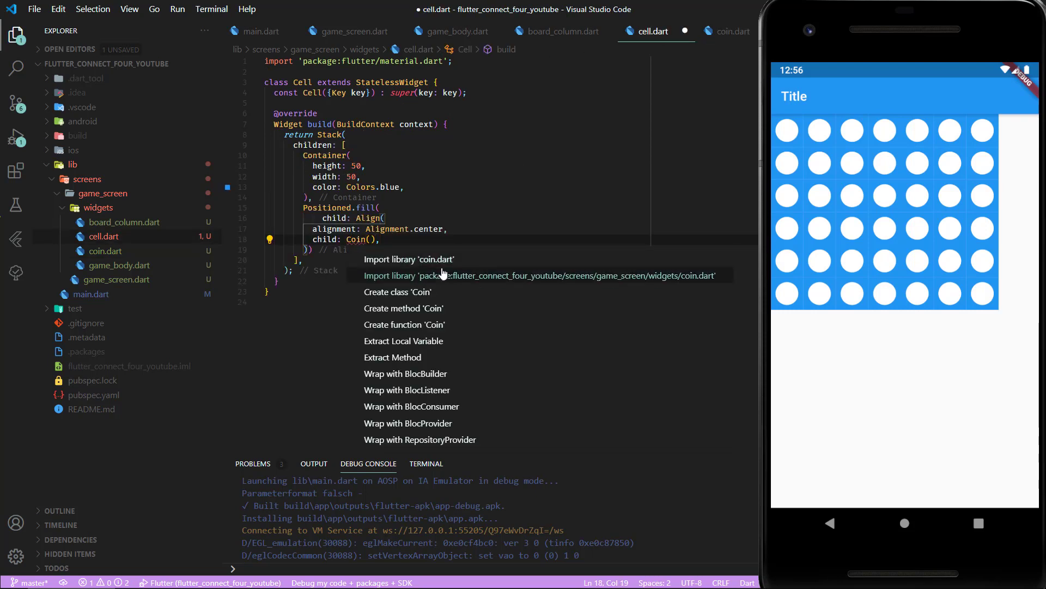
left_click(407, 260)
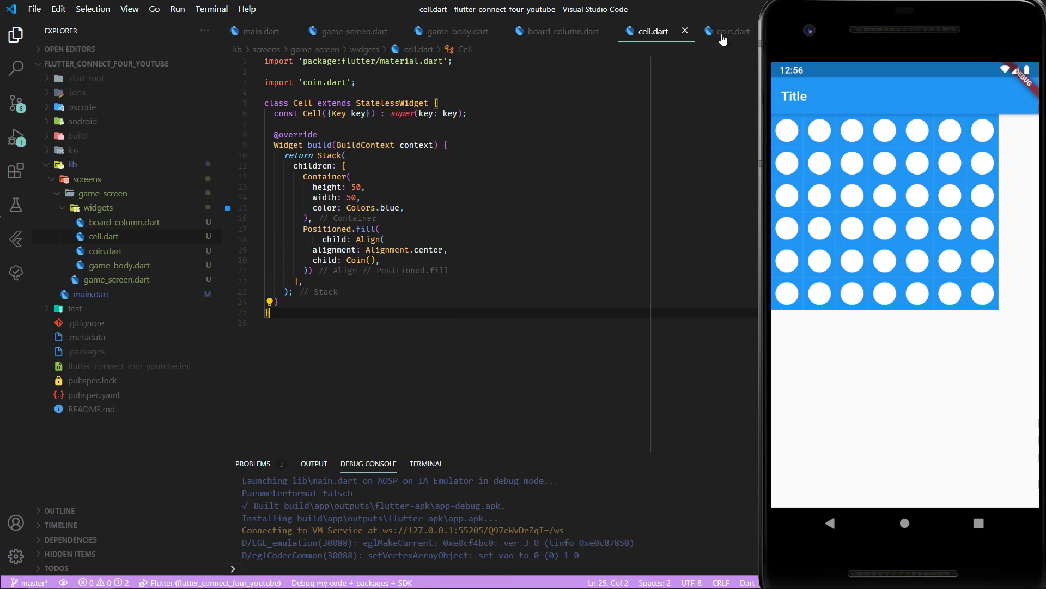
left_click(733, 31)
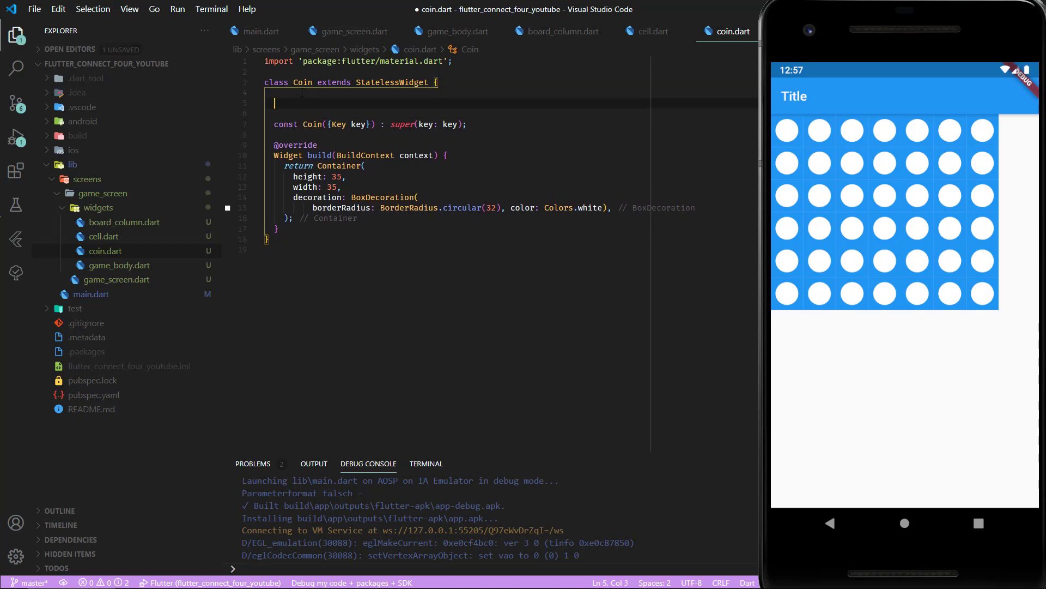
Step: Add a final Color coinColor field to Coin and use it instead of the hard-coded white
type("final Color")
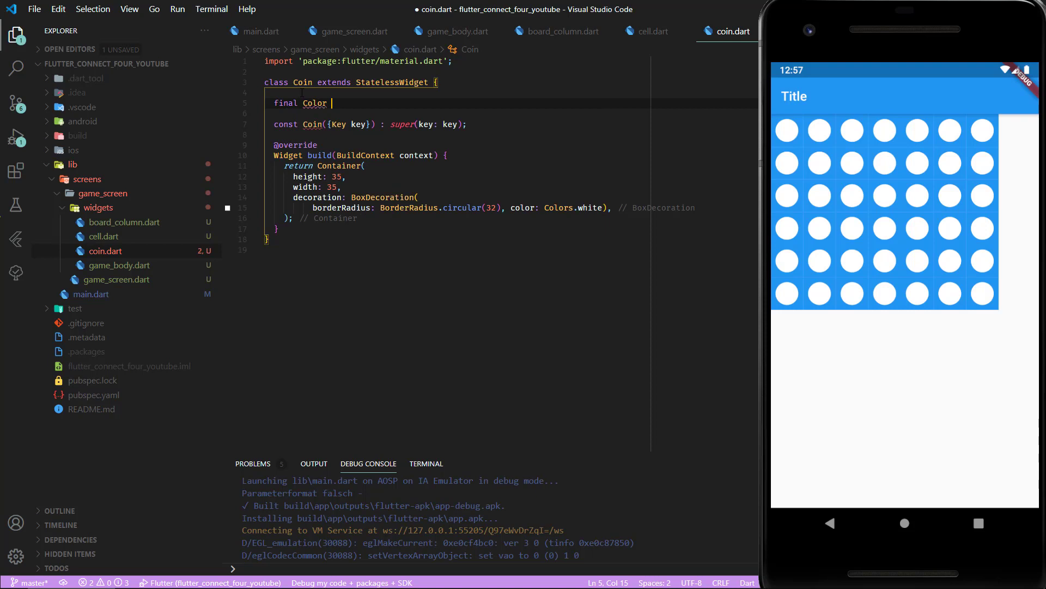
type("coinCo")
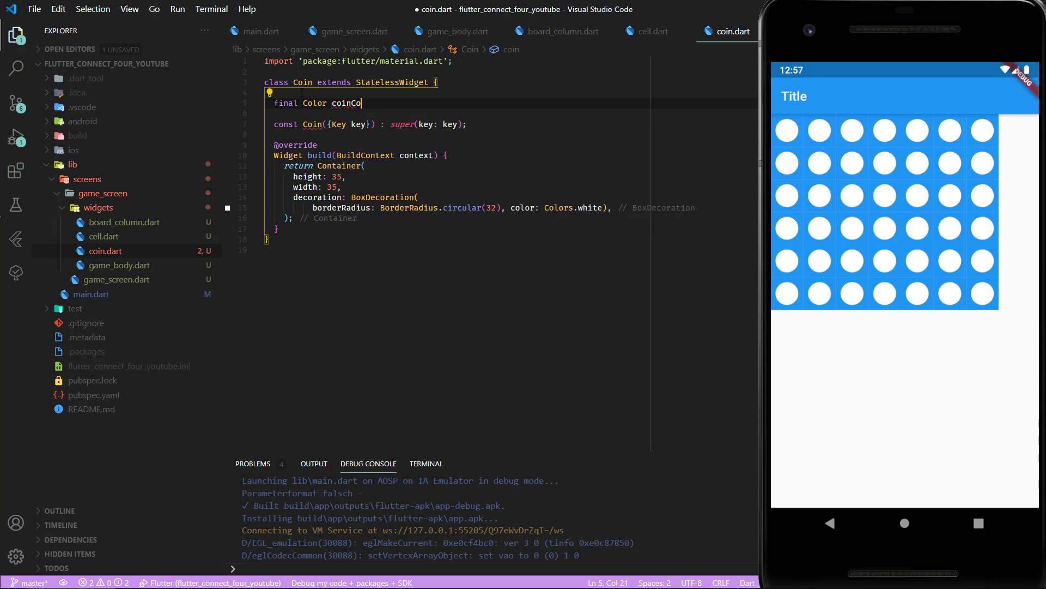
type("lor;")
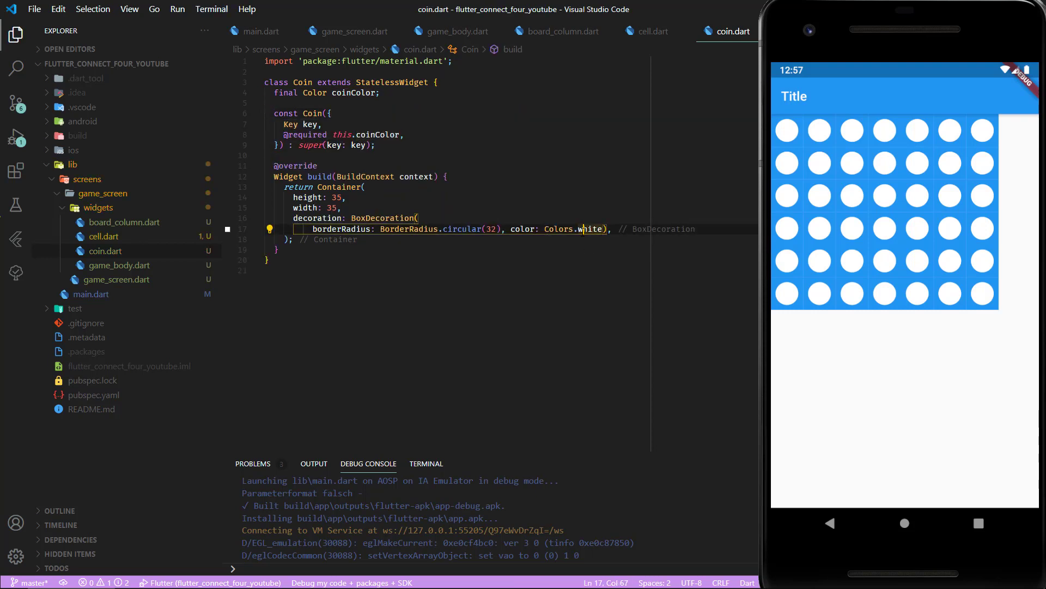
double_click(588, 229)
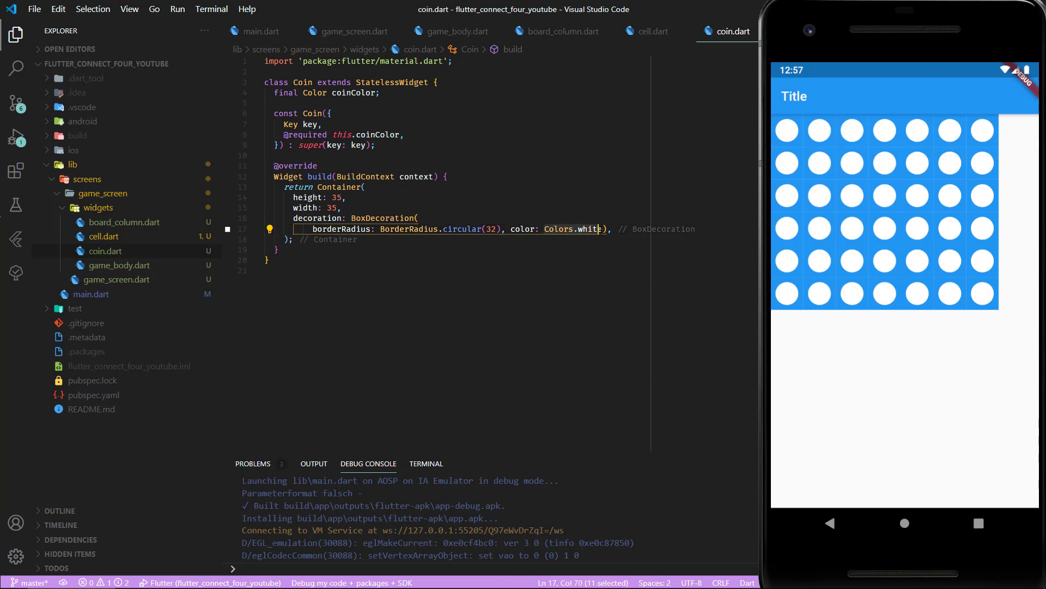
type("coinColor,")
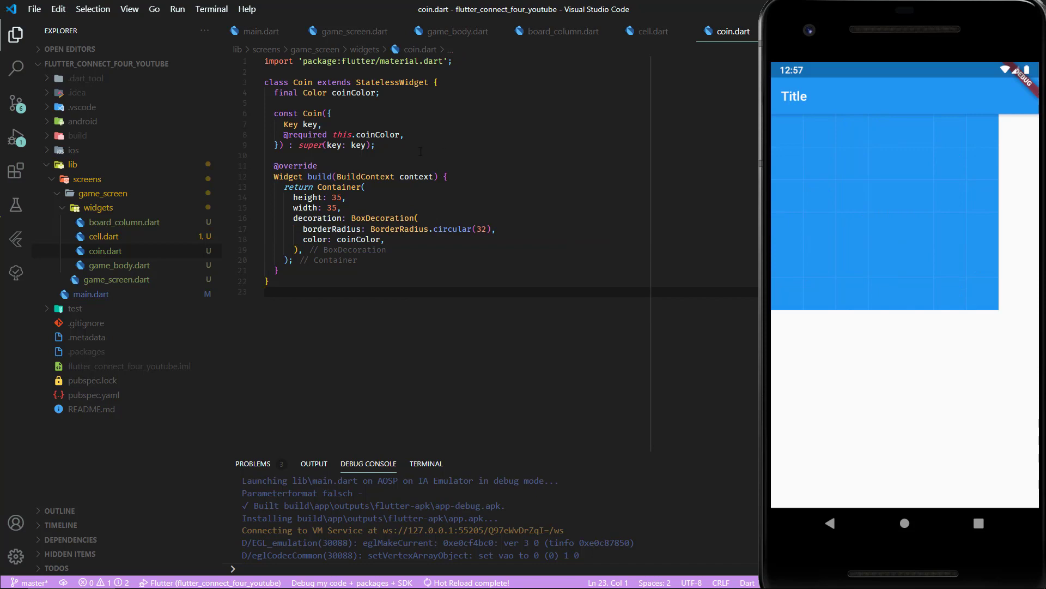
Step: Pass coinColor from cell.dart, trying red and yellow before settling on Colors.white
left_click(651, 32)
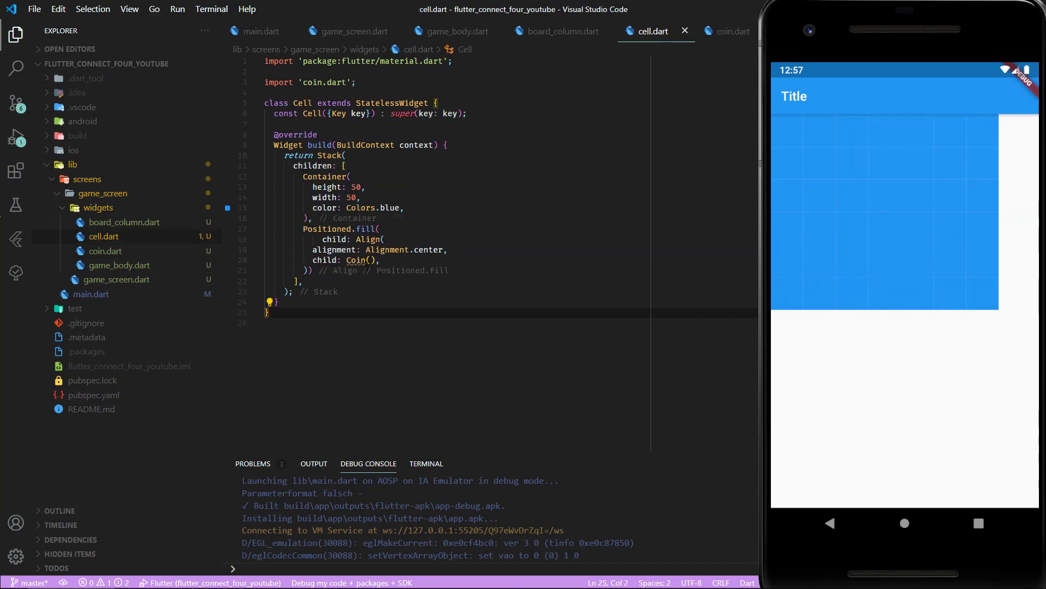
left_click(371, 259)
type("coinColor: Colors.white,")
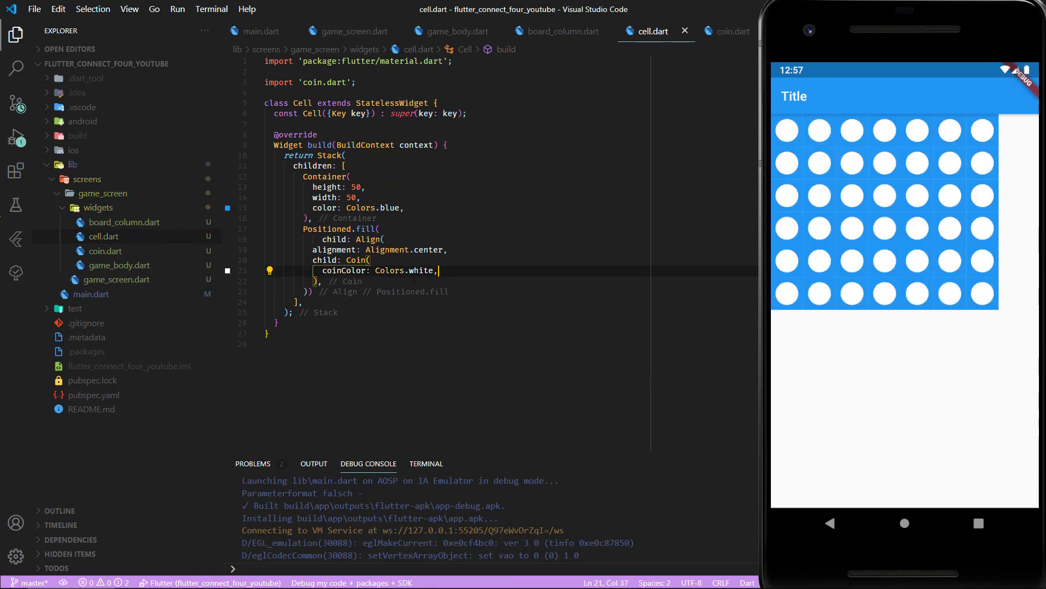
type("red")
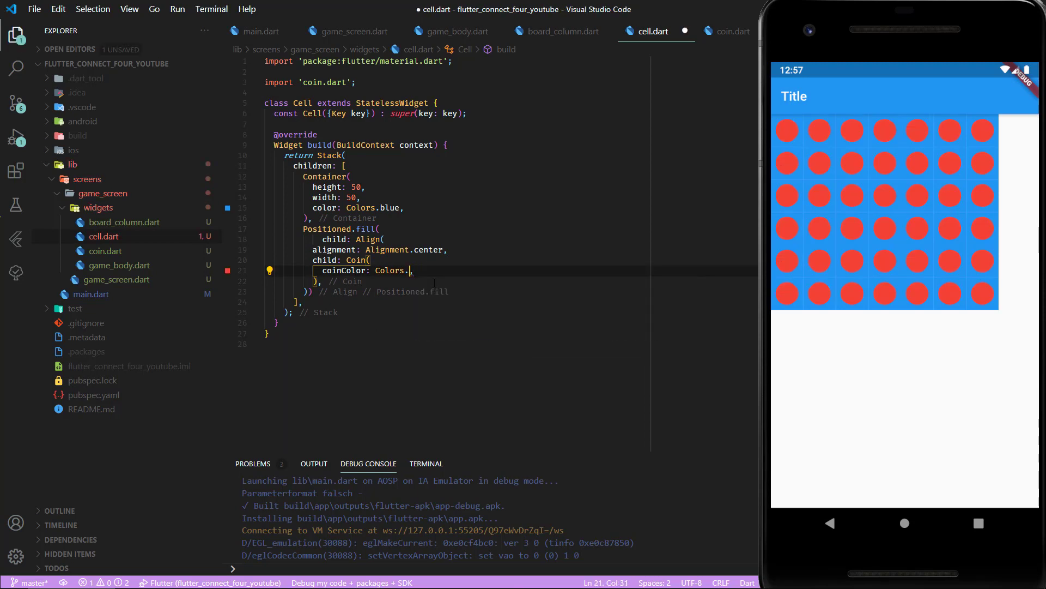
type("yellow")
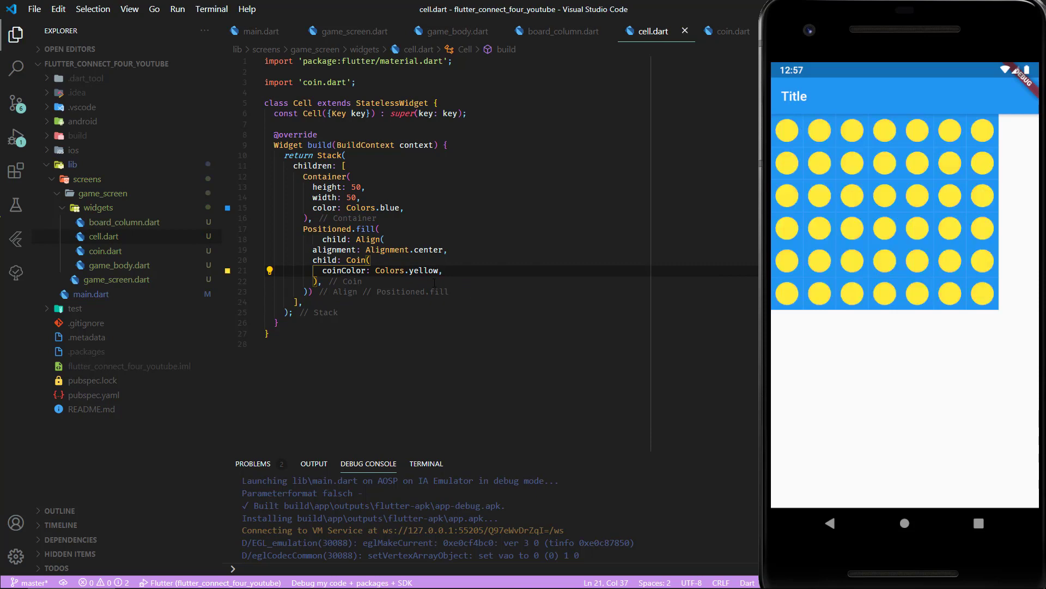
key("BackSpace")
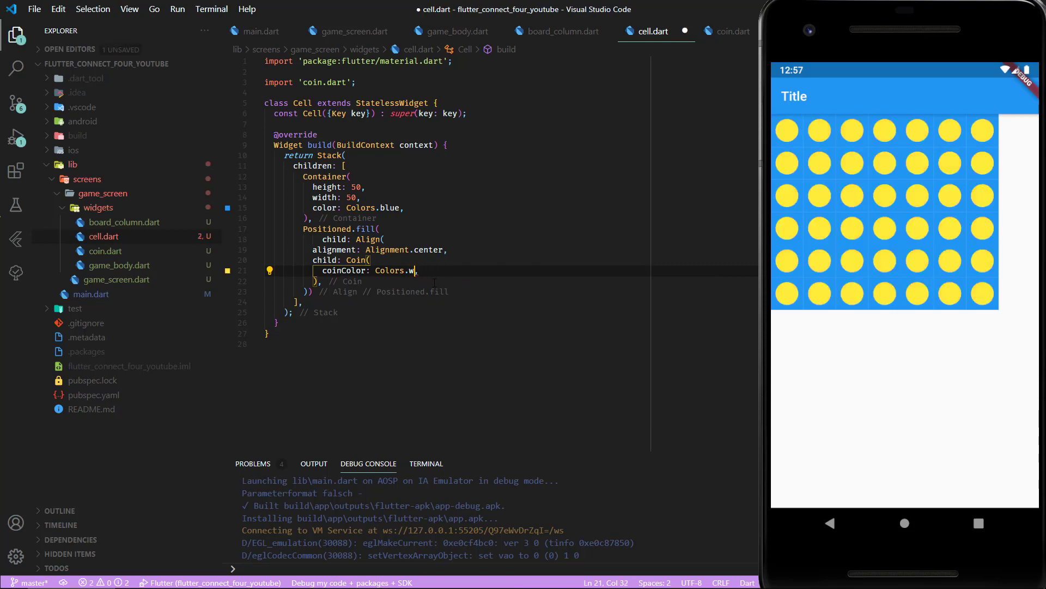
type("hite")
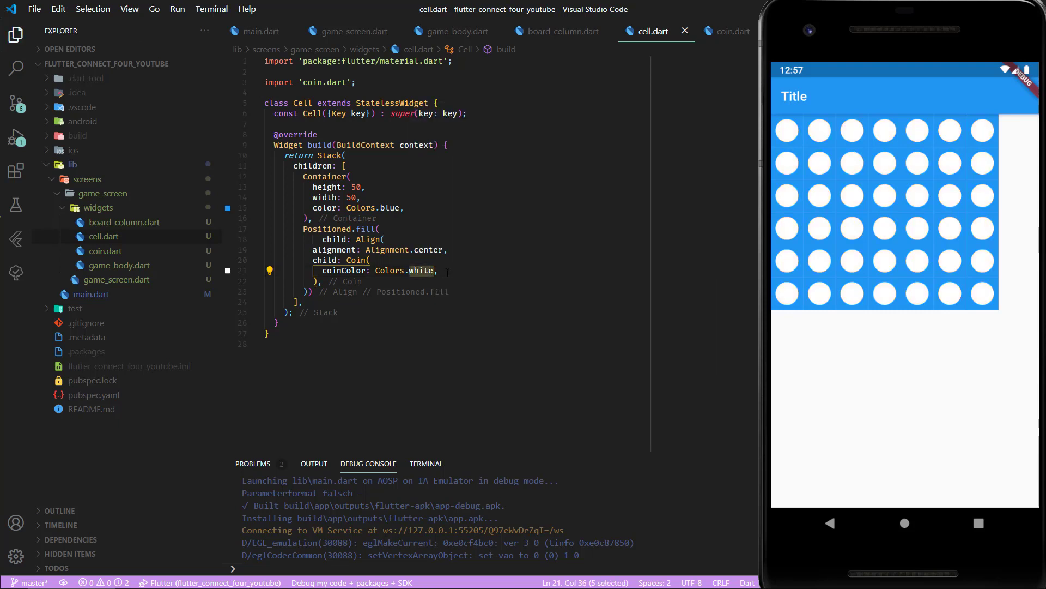
left_click(427, 270)
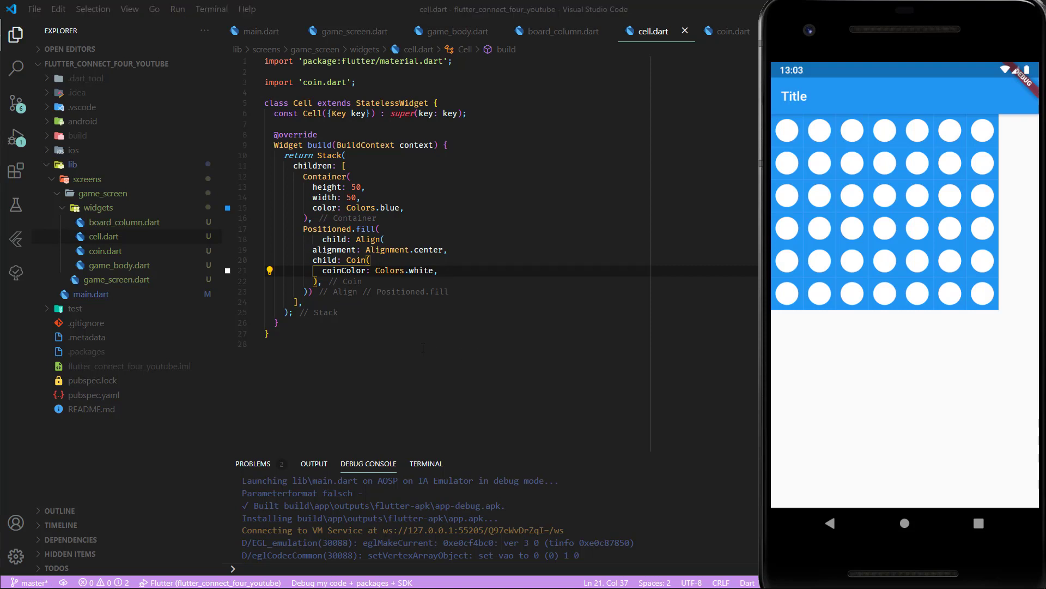
mouse_move(103, 218)
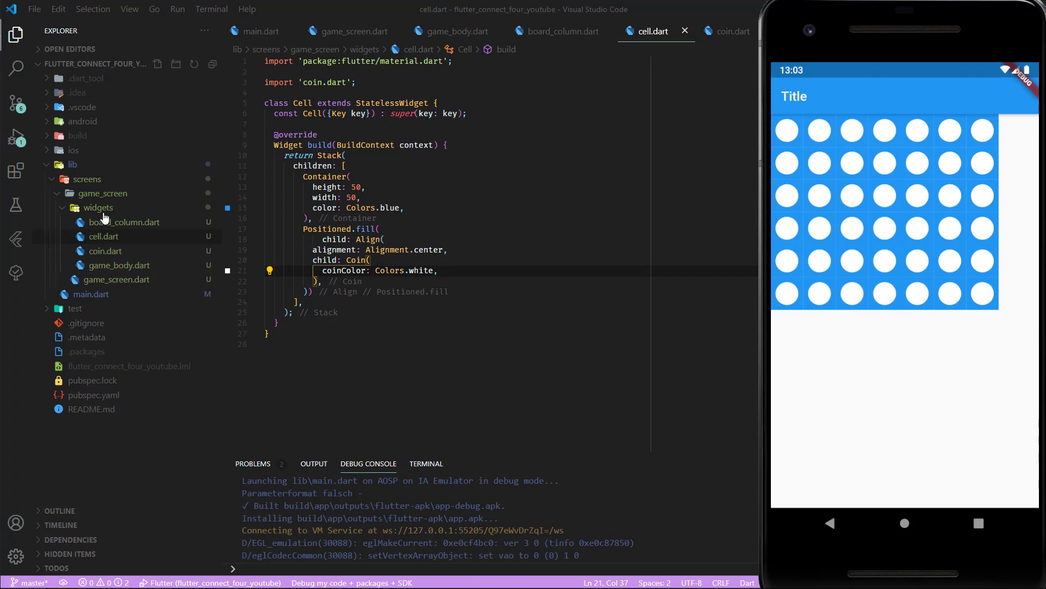
mouse_move(99, 210)
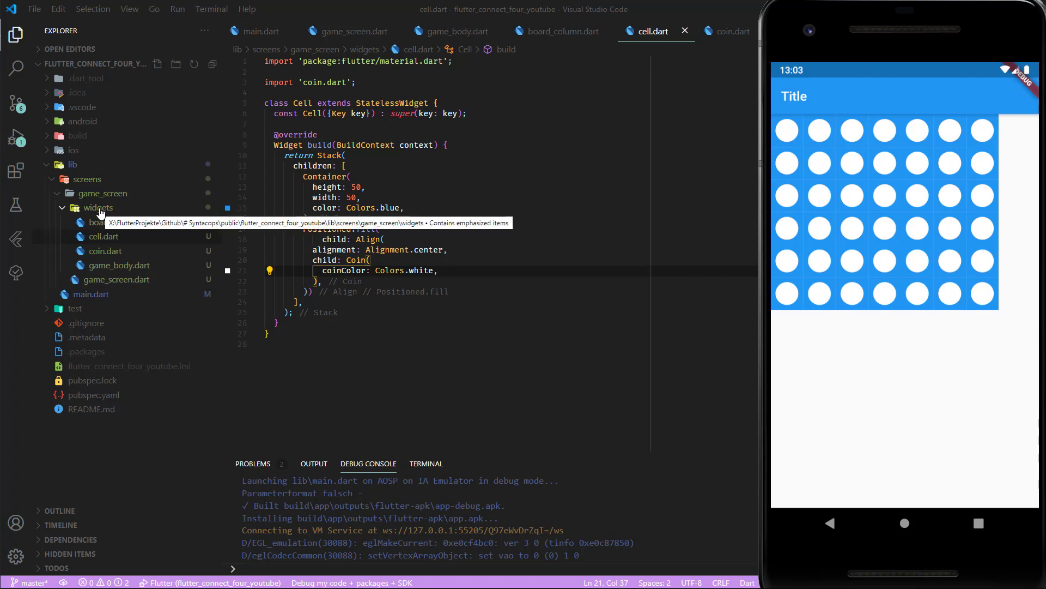
Step: Create board.dart with a stateless Board widget and import it into game_body.dart
right_click(99, 207)
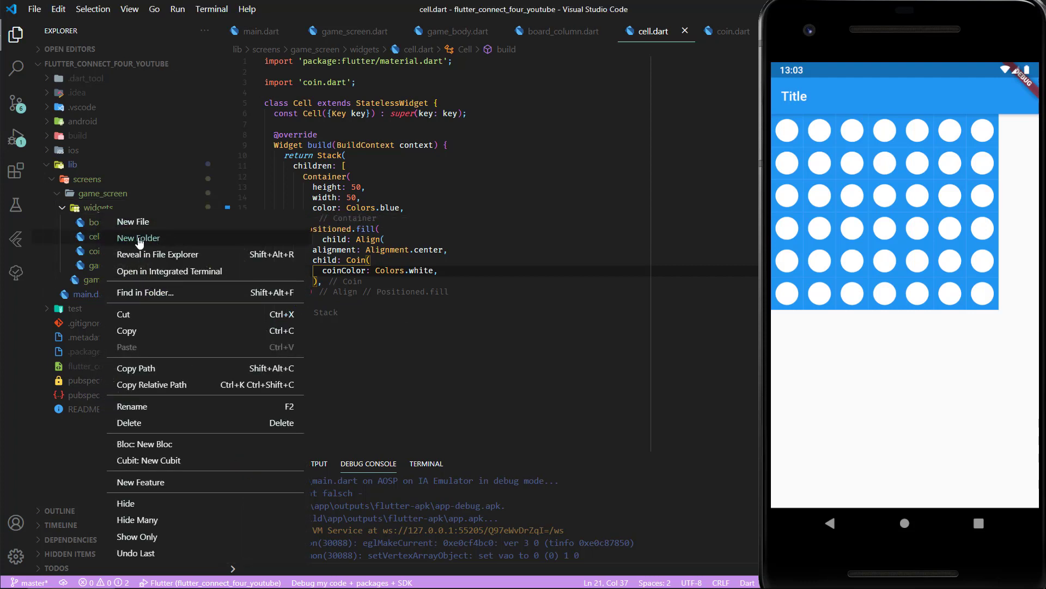
left_click(133, 222)
type("stl")
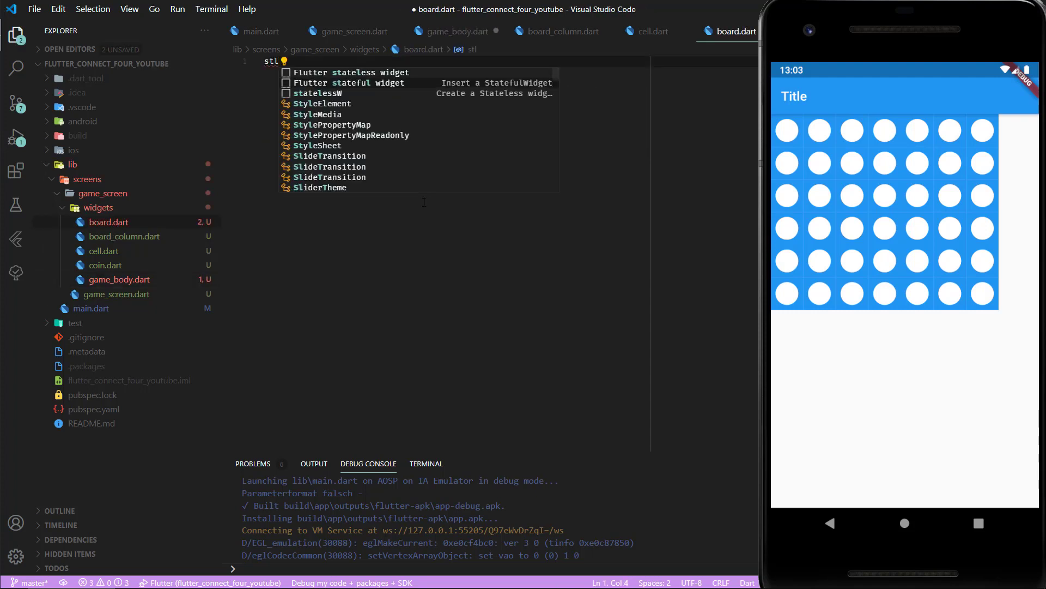
left_click(353, 72)
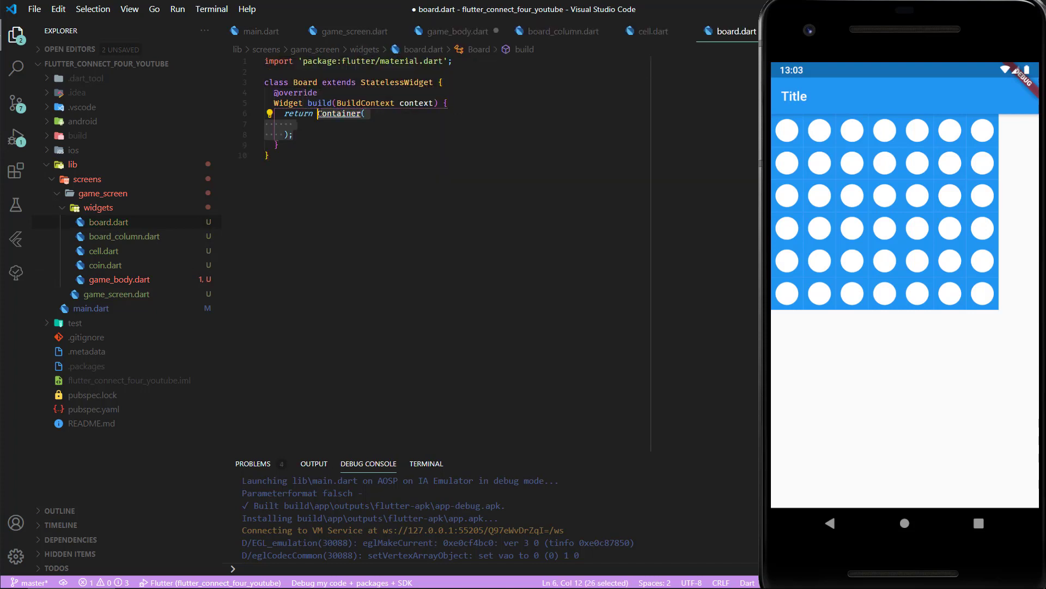
left_click(457, 31)
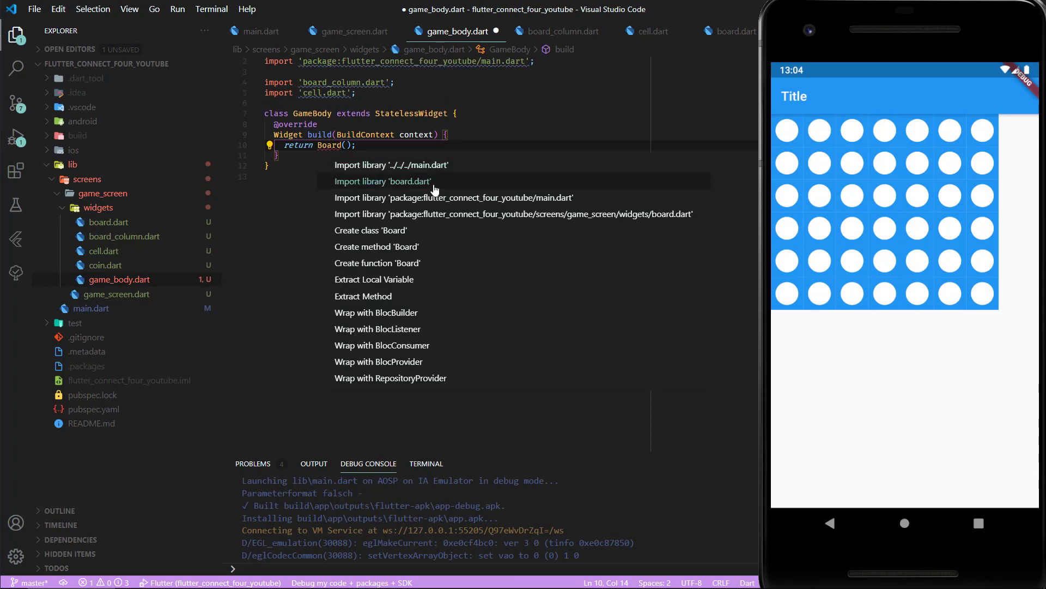
left_click(383, 181)
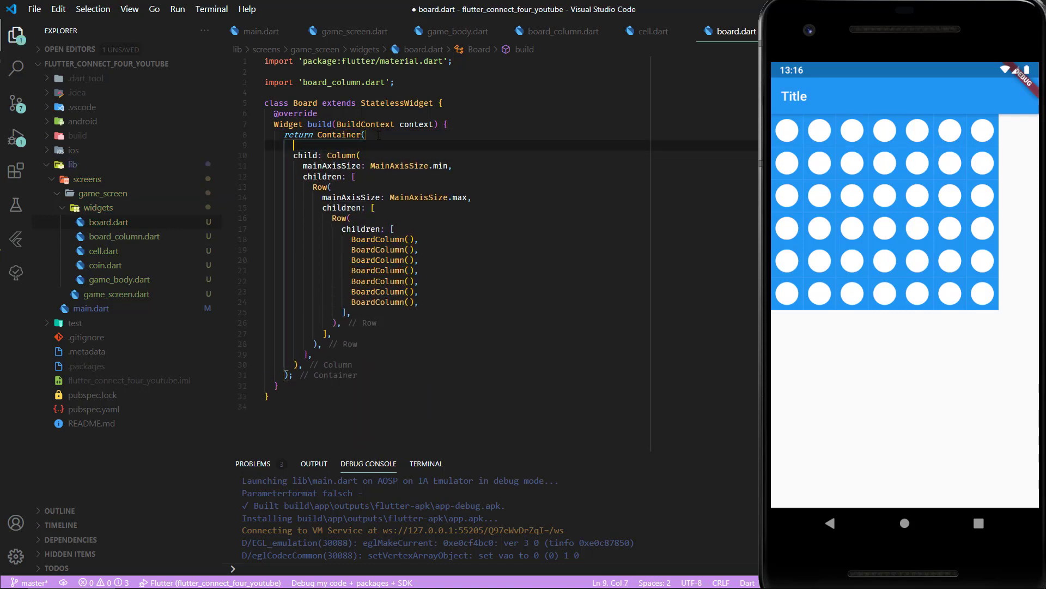
Step: Give the board margin 10, blue colour, shadow offset (0,3), and set the column's MainAxisSize.min
type("margin: EdgeInsets.all(10),")
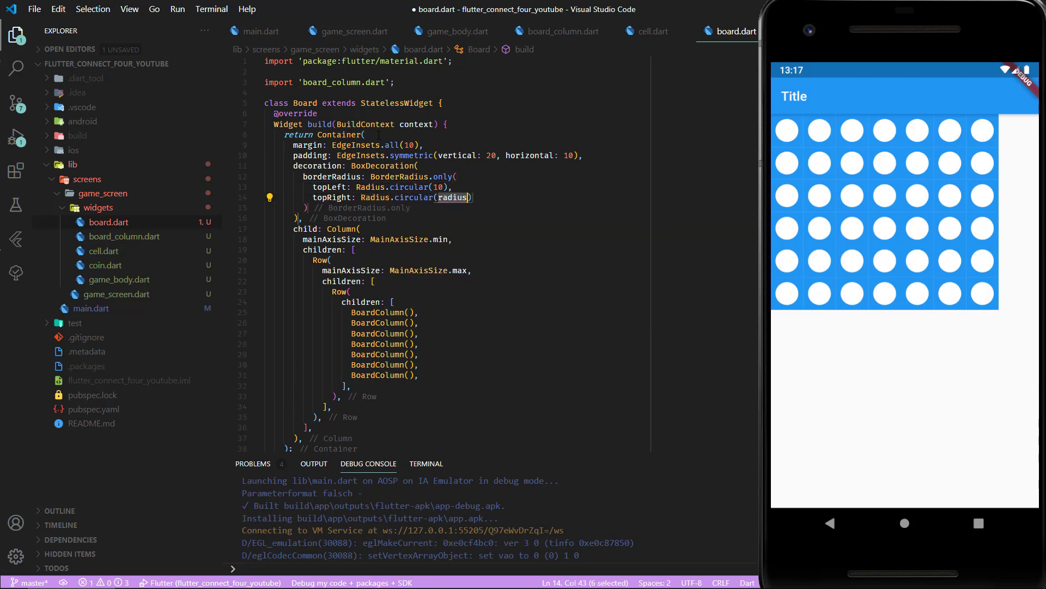
type("color: Colors.blue,")
type("blurRadius:")
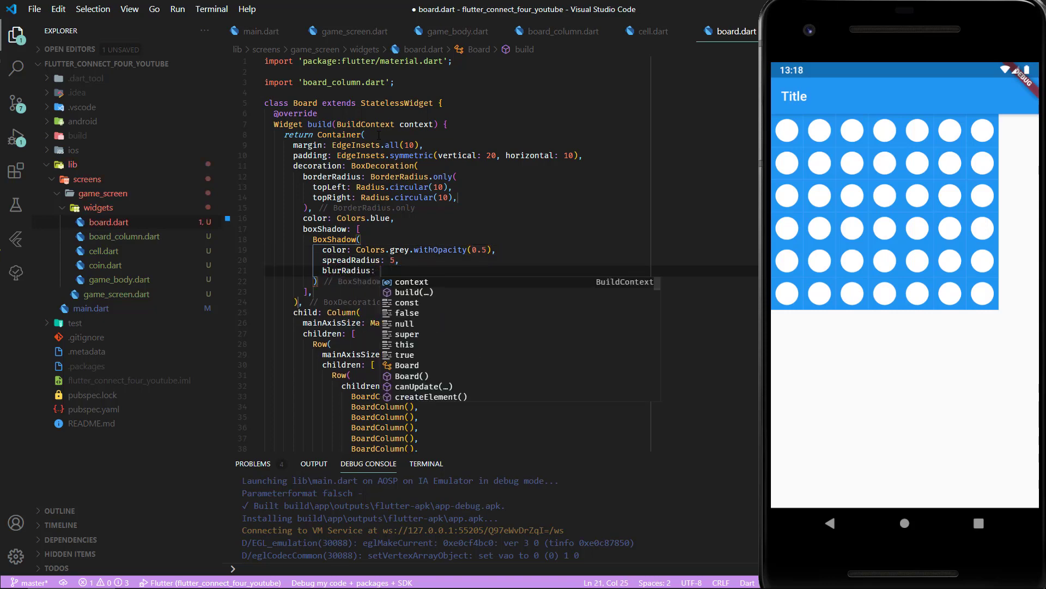
type("offset: Offset(0,3),")
type("mainAxisAlignment:")
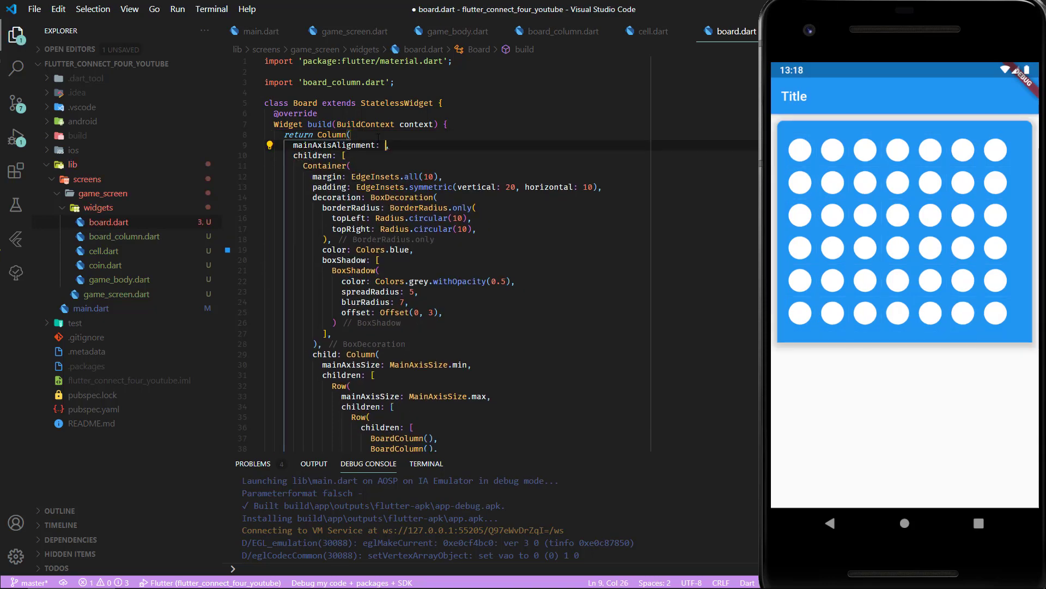
left_click(554, 31)
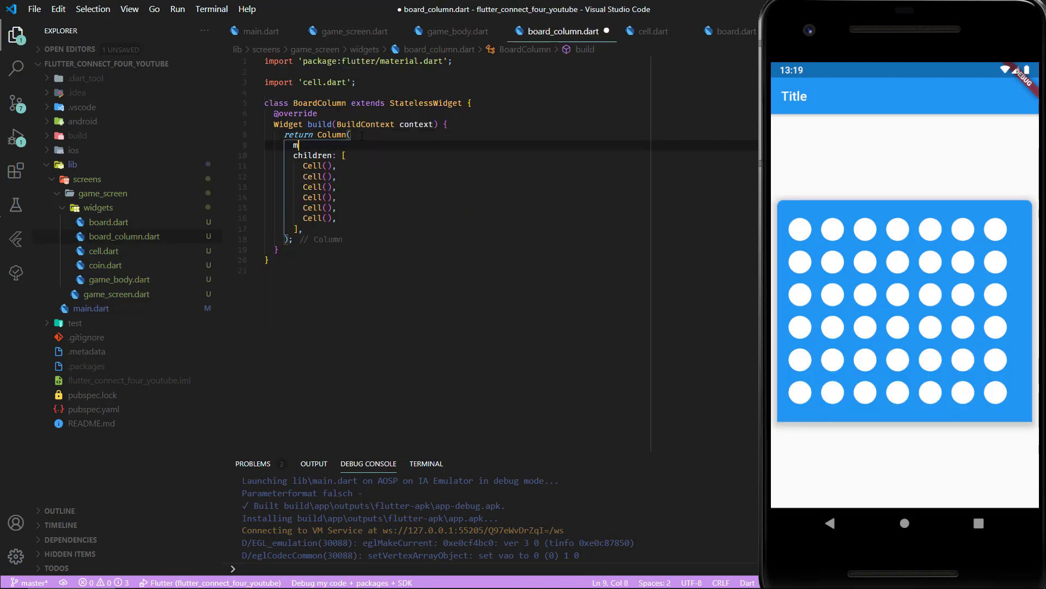
type("ainAxisSize: MainAxisSize.min,")
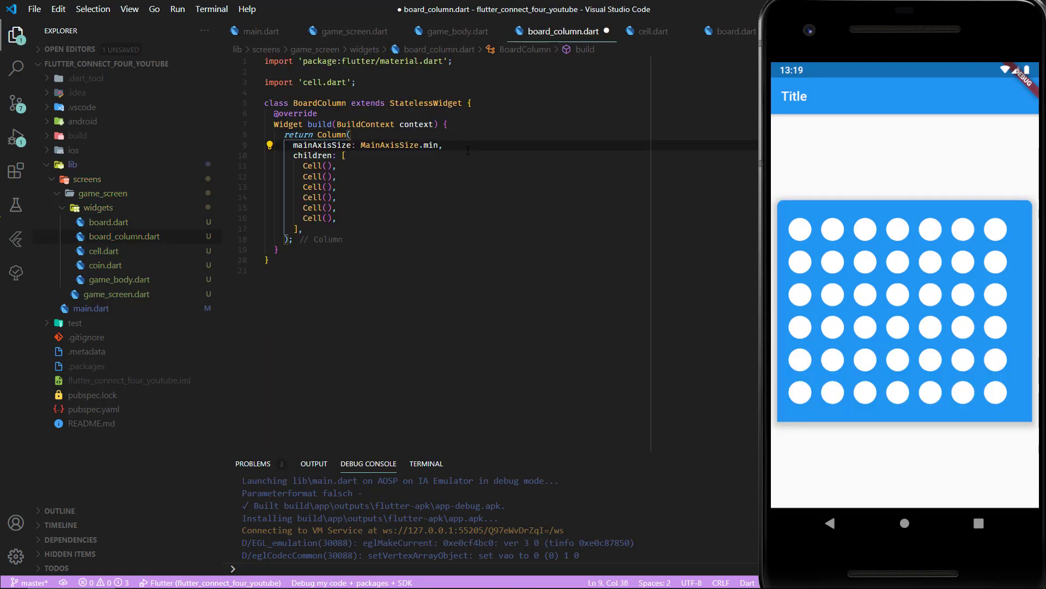
left_click(731, 30)
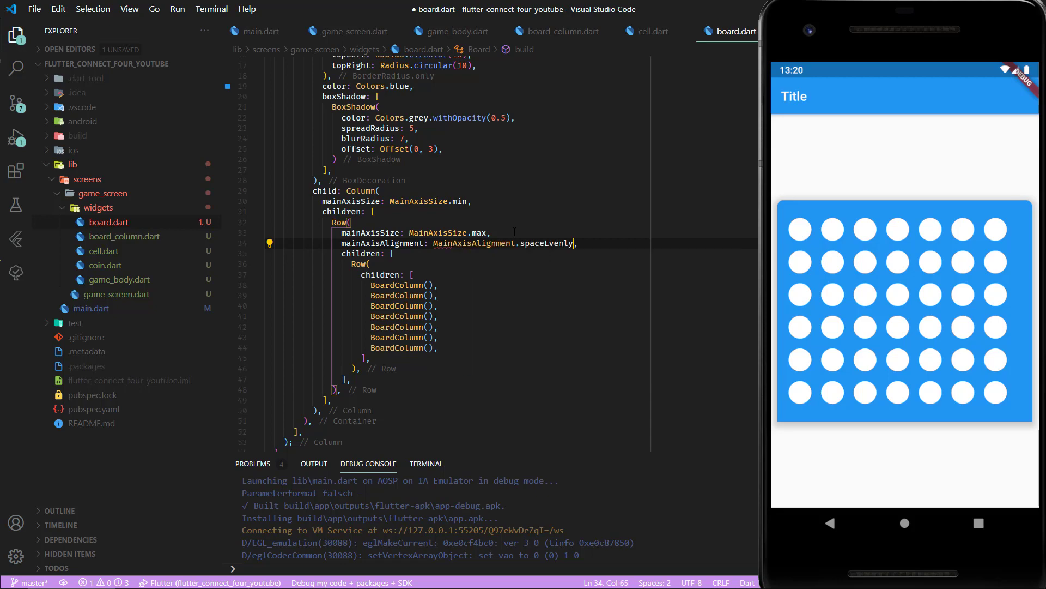